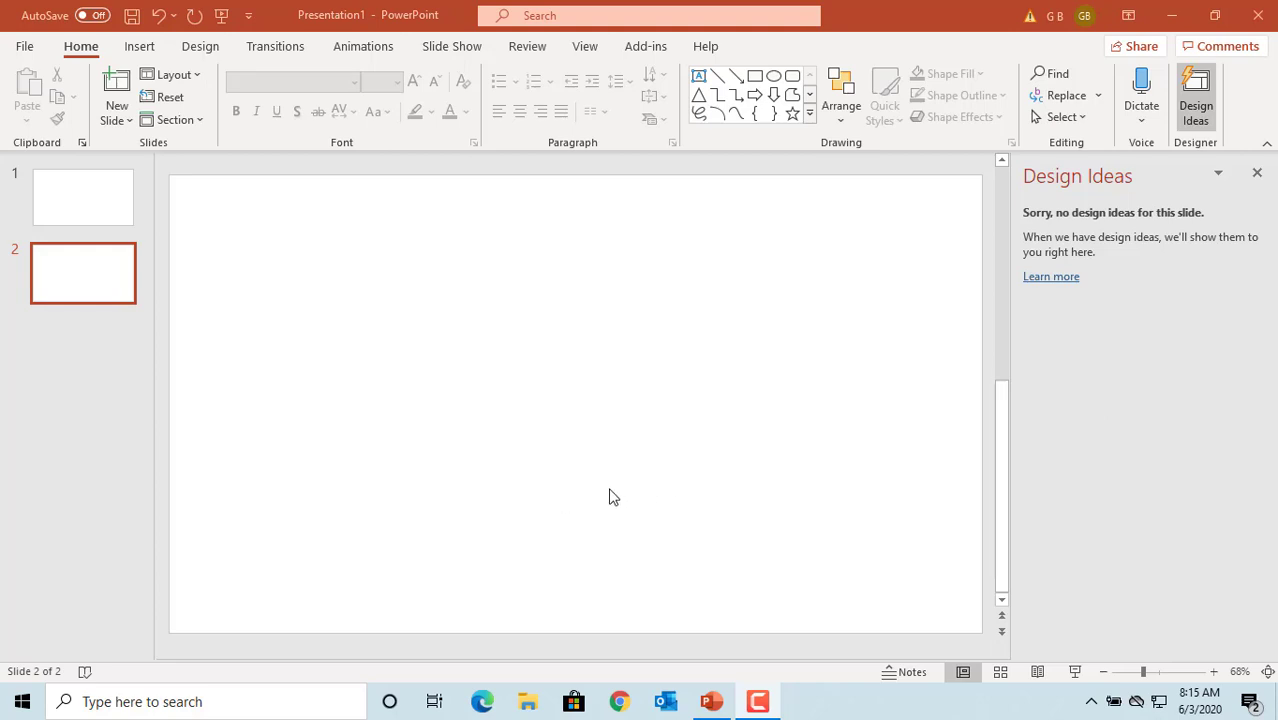
mouse_move(564, 500)
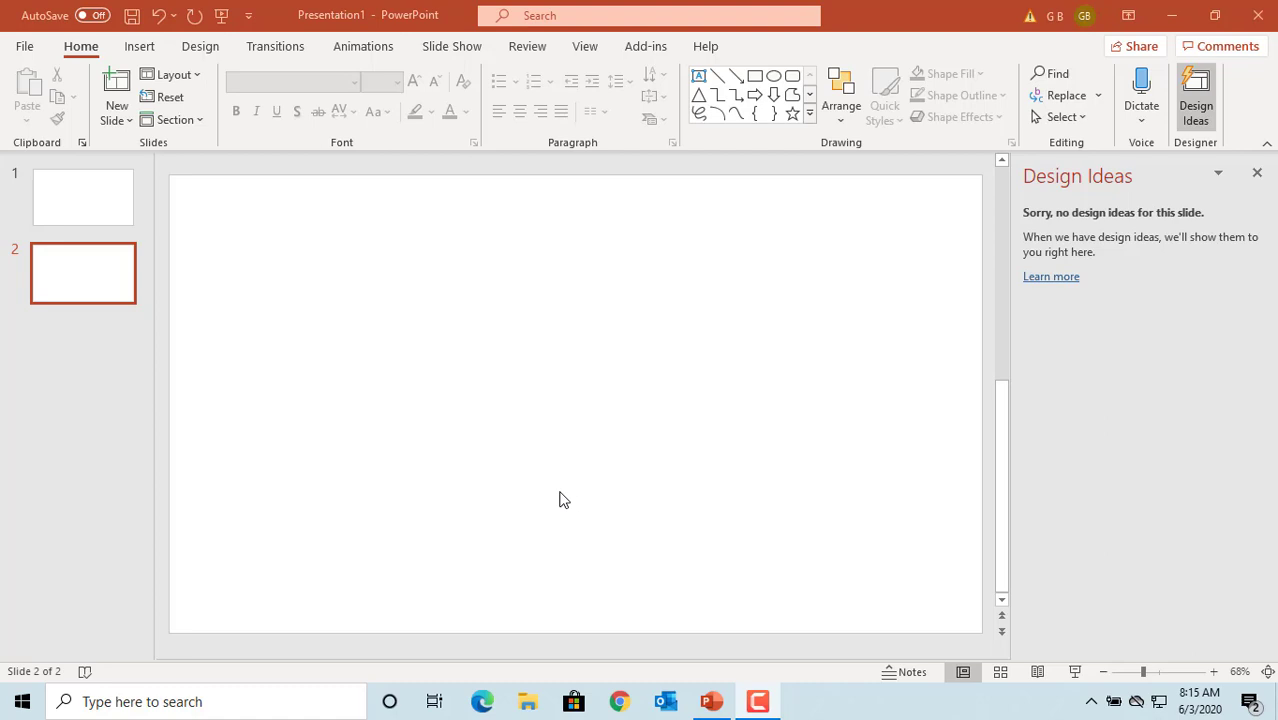
mouse_move(270, 288)
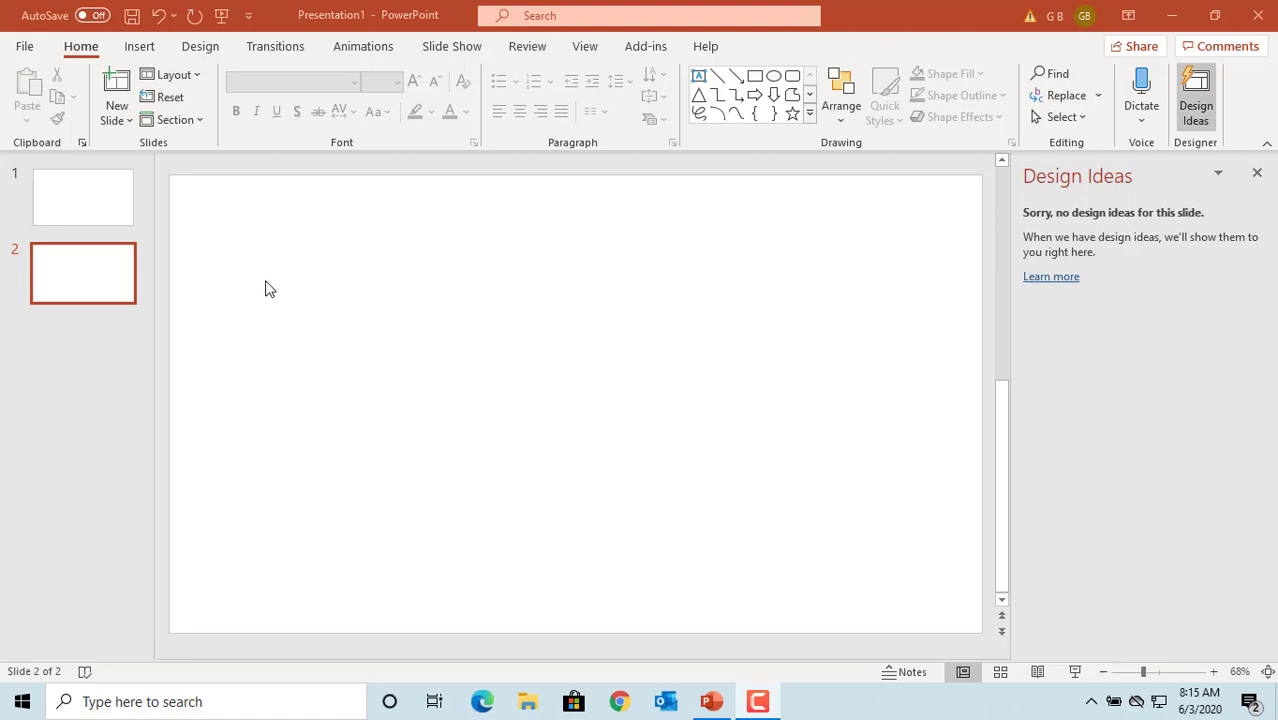
mouse_move(140, 46)
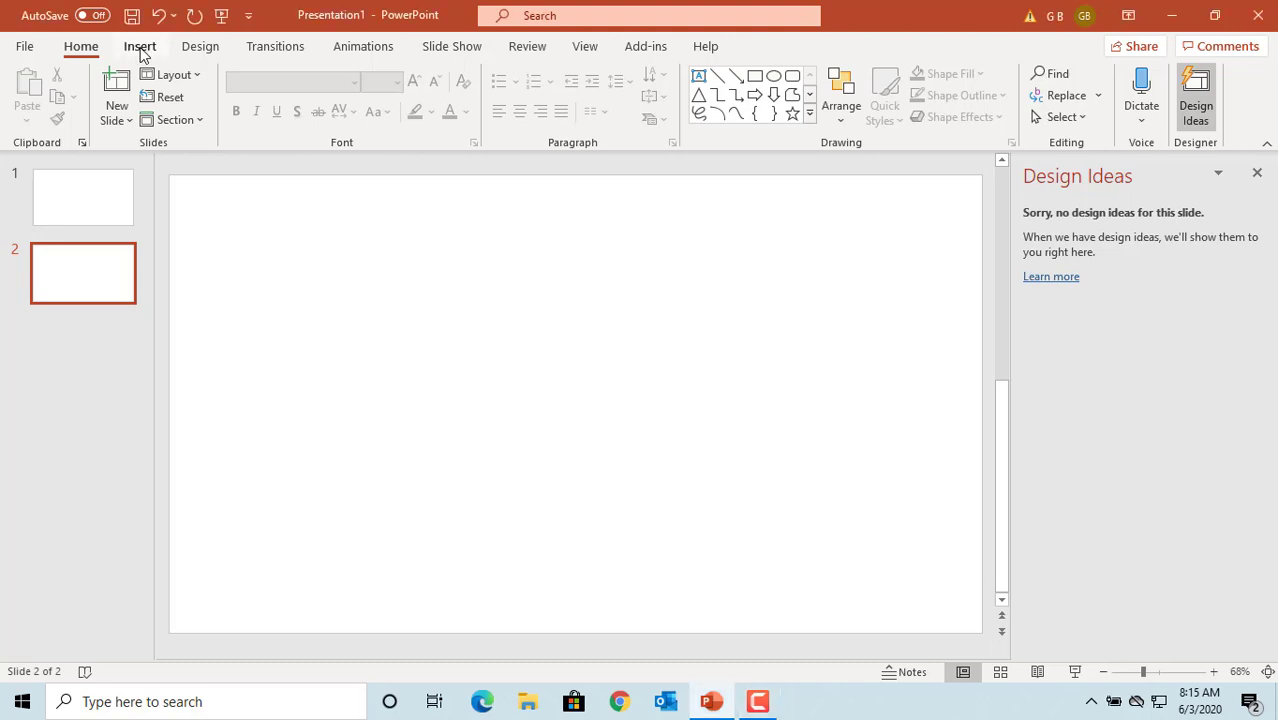
Browse the Stock Images library and select the hot-air-balloon photo.
click(140, 46)
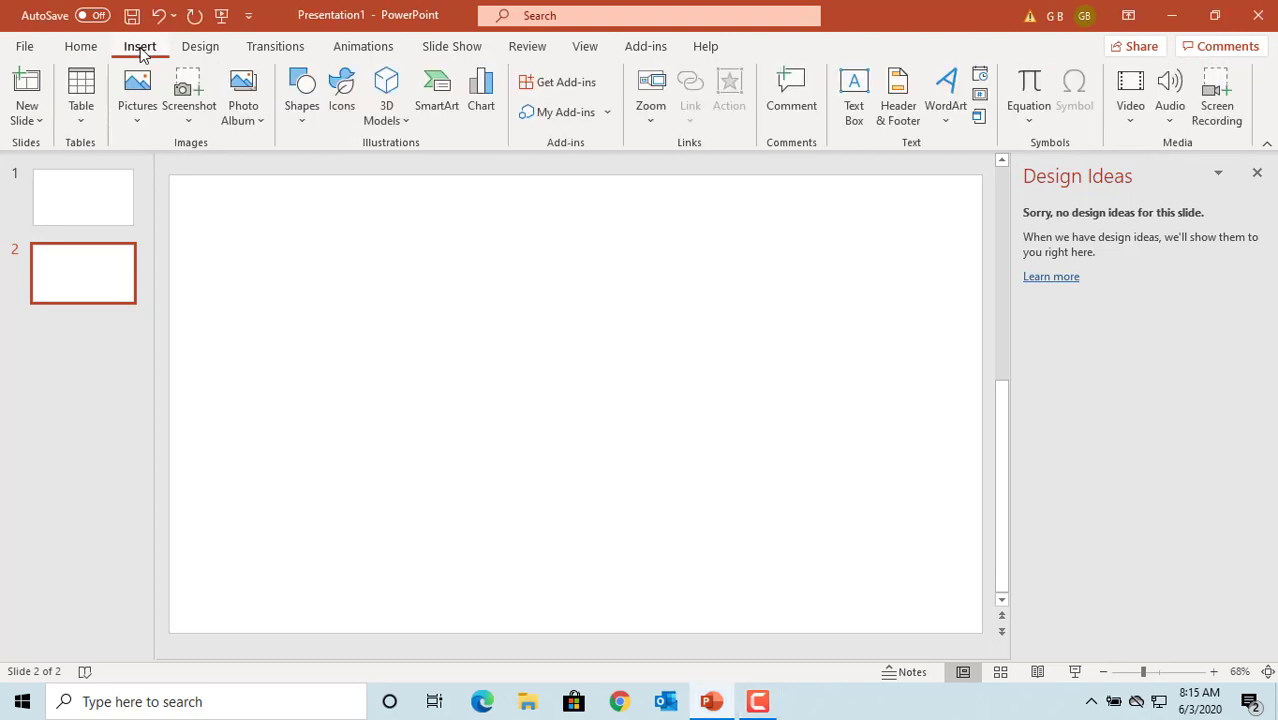
mouse_move(136, 90)
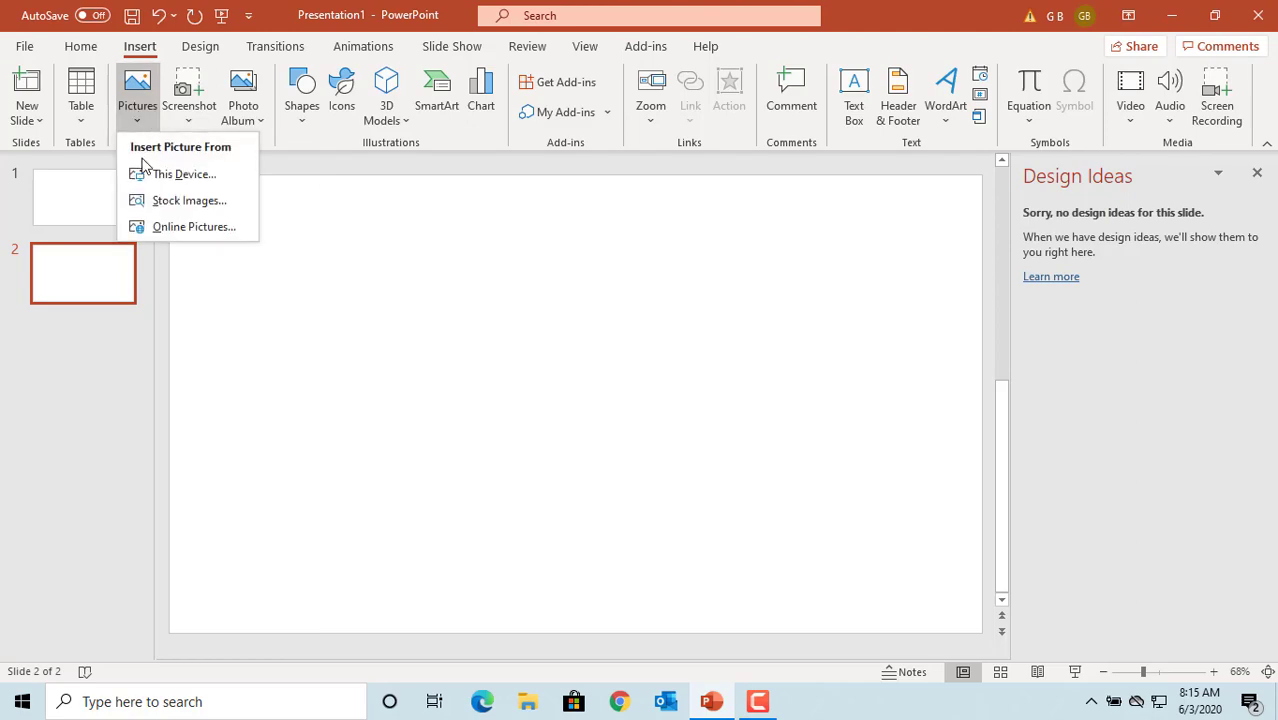
click(188, 200)
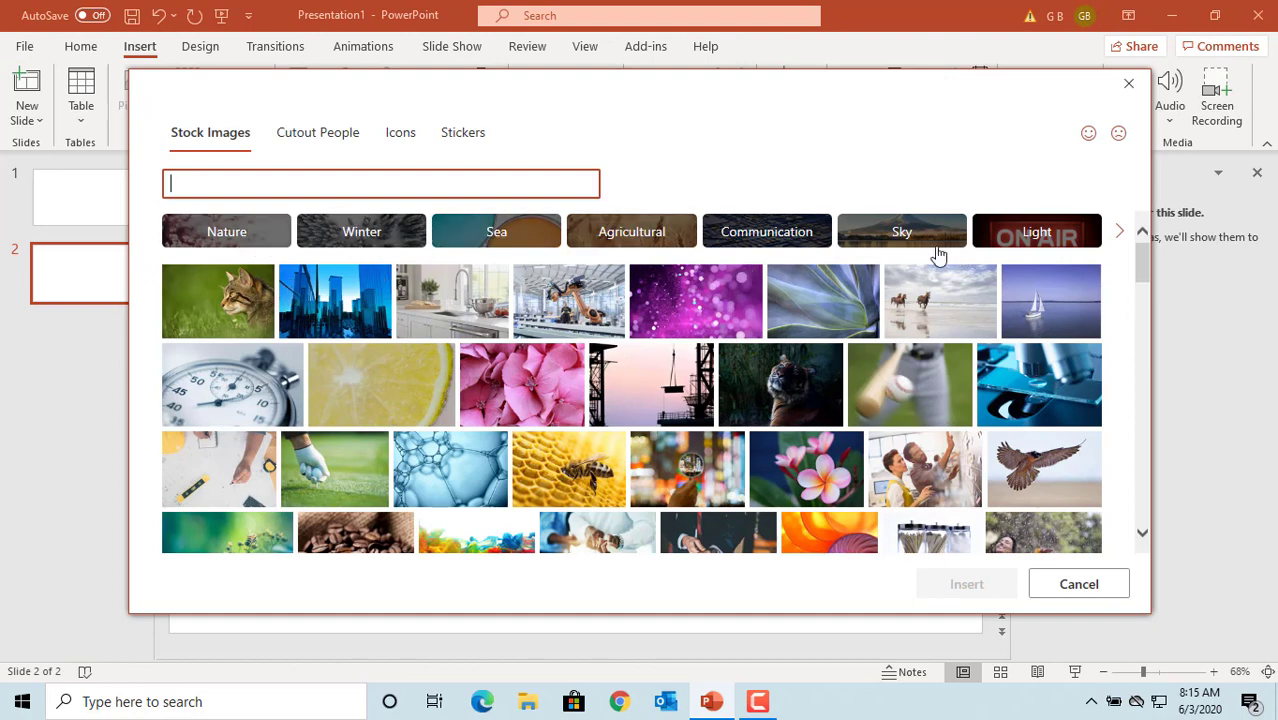
scroll(down, 3)
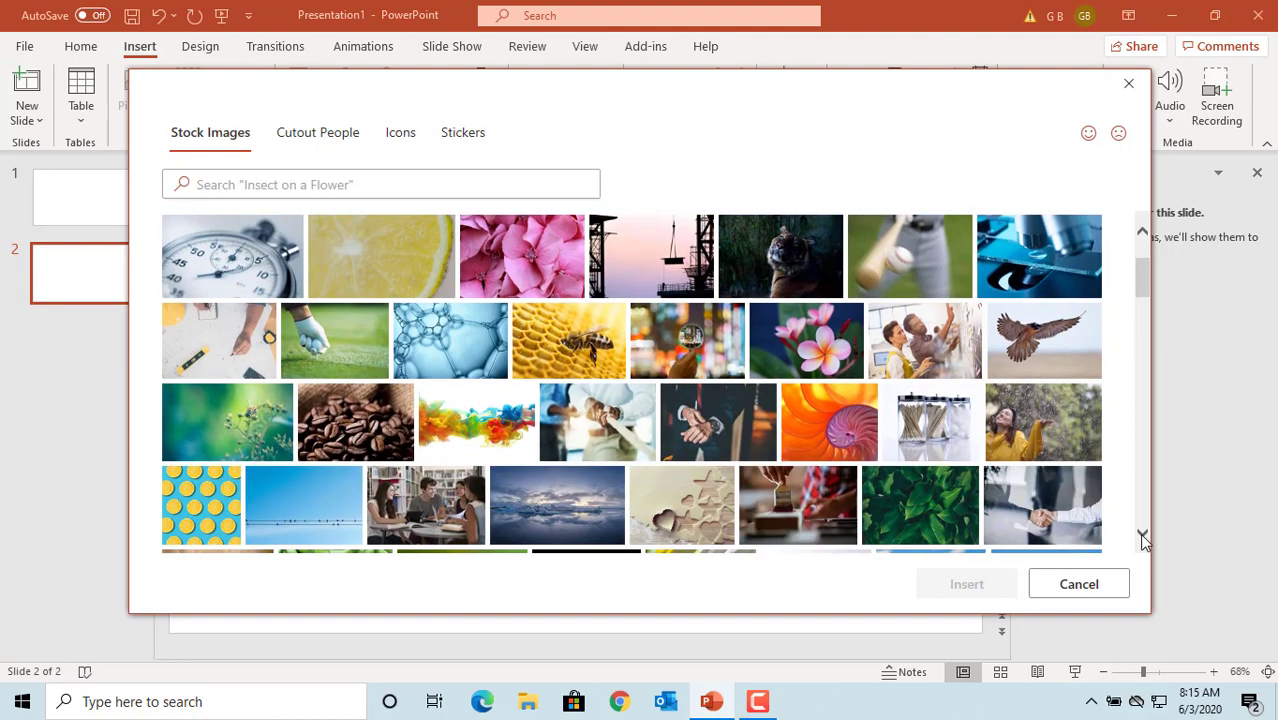
scroll(down, 3)
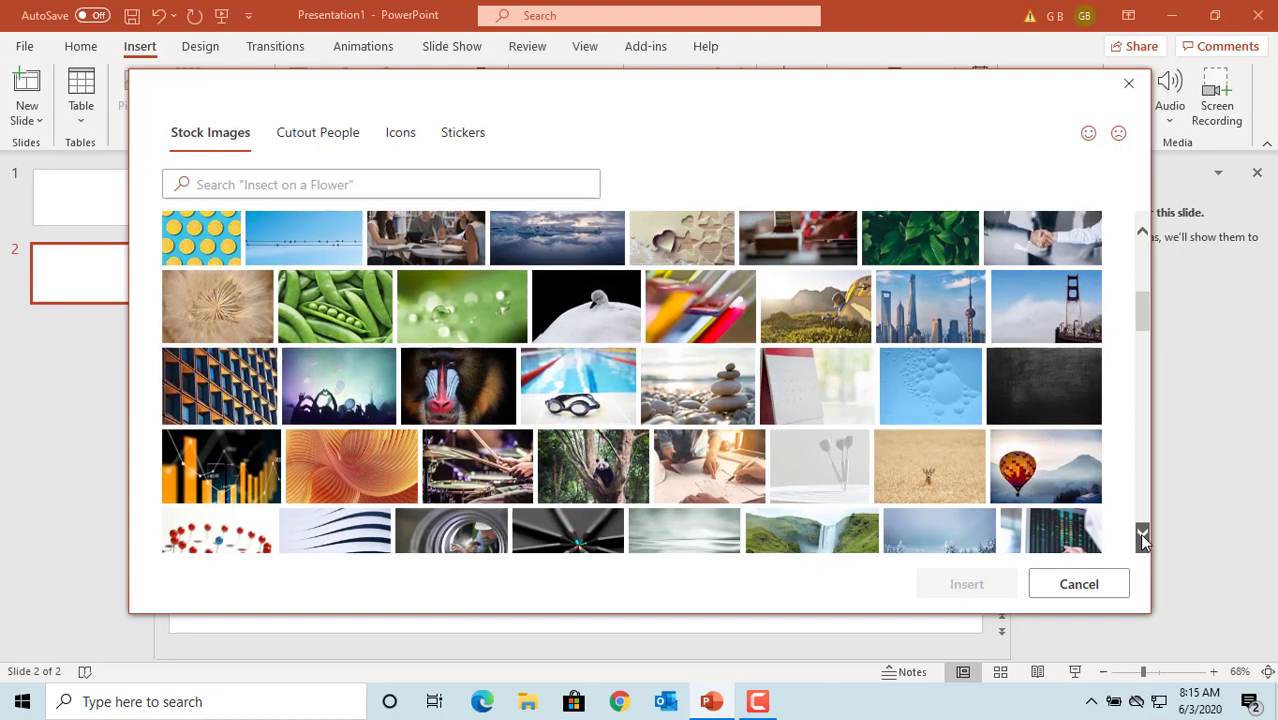
scroll(down, 3)
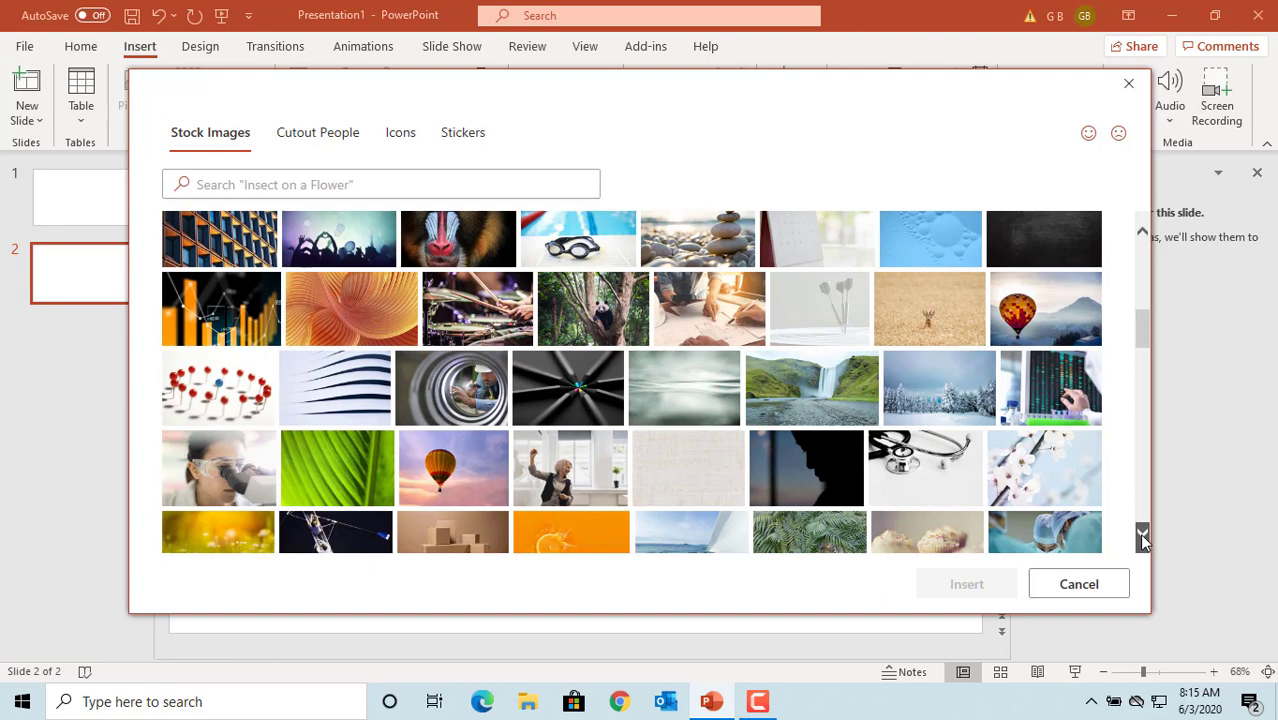
scroll(down, 3)
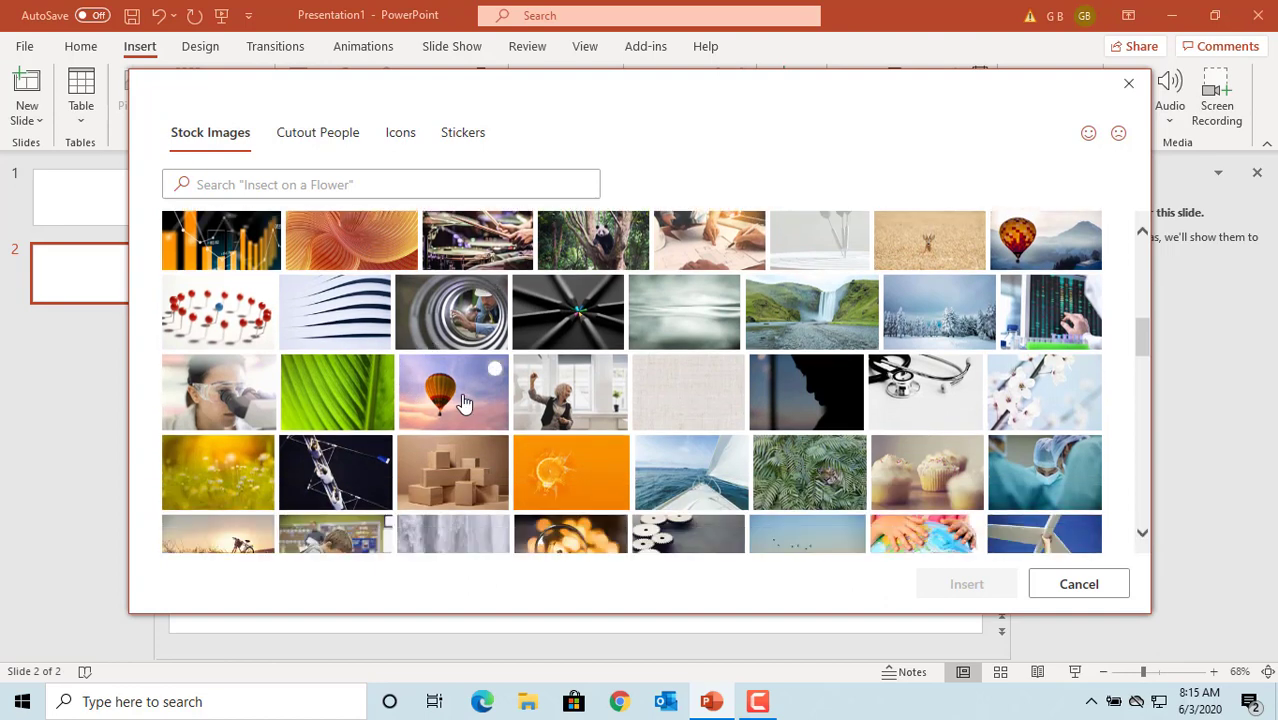
click(452, 390)
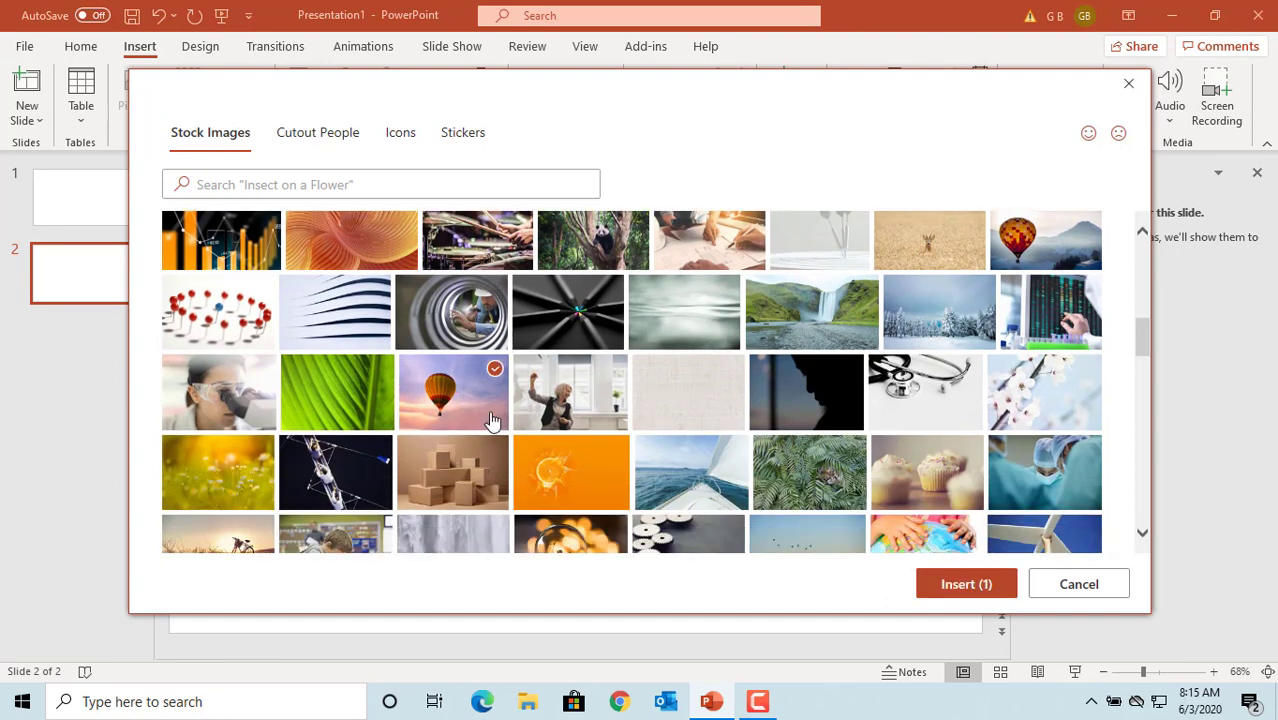
mouse_move(966, 584)
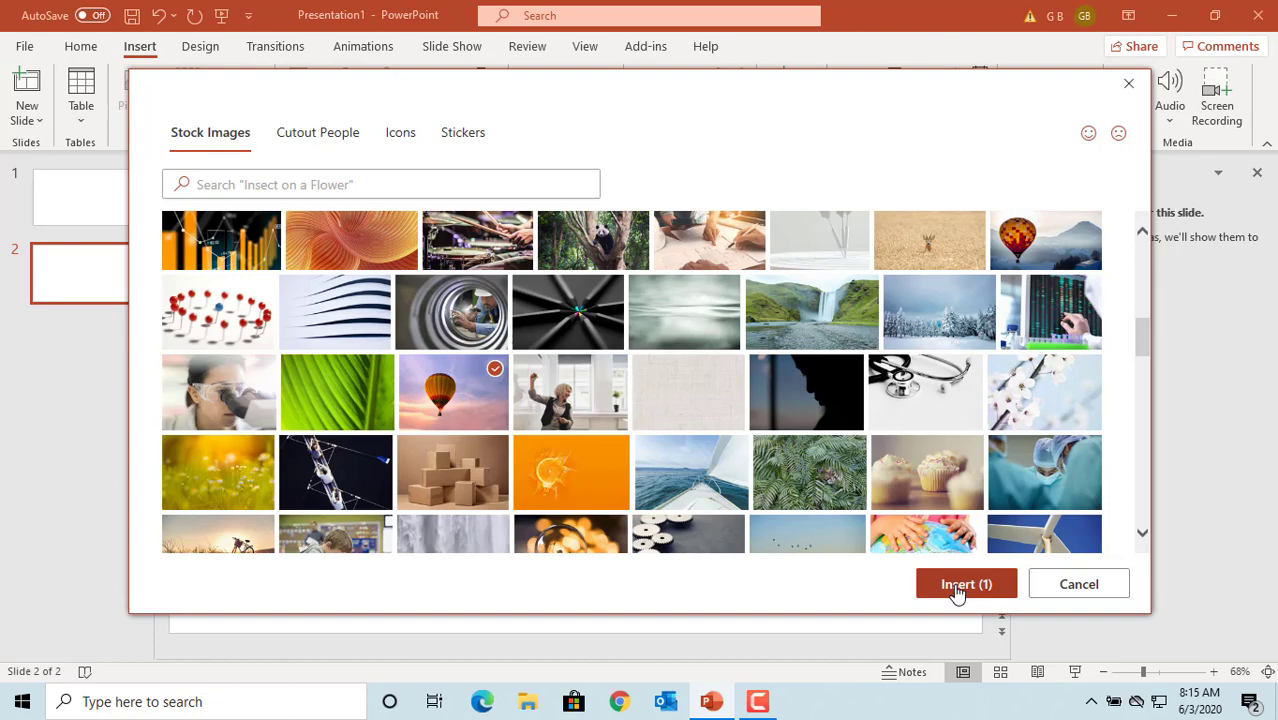
Insert the selected balloon photo onto slide 2.
click(964, 584)
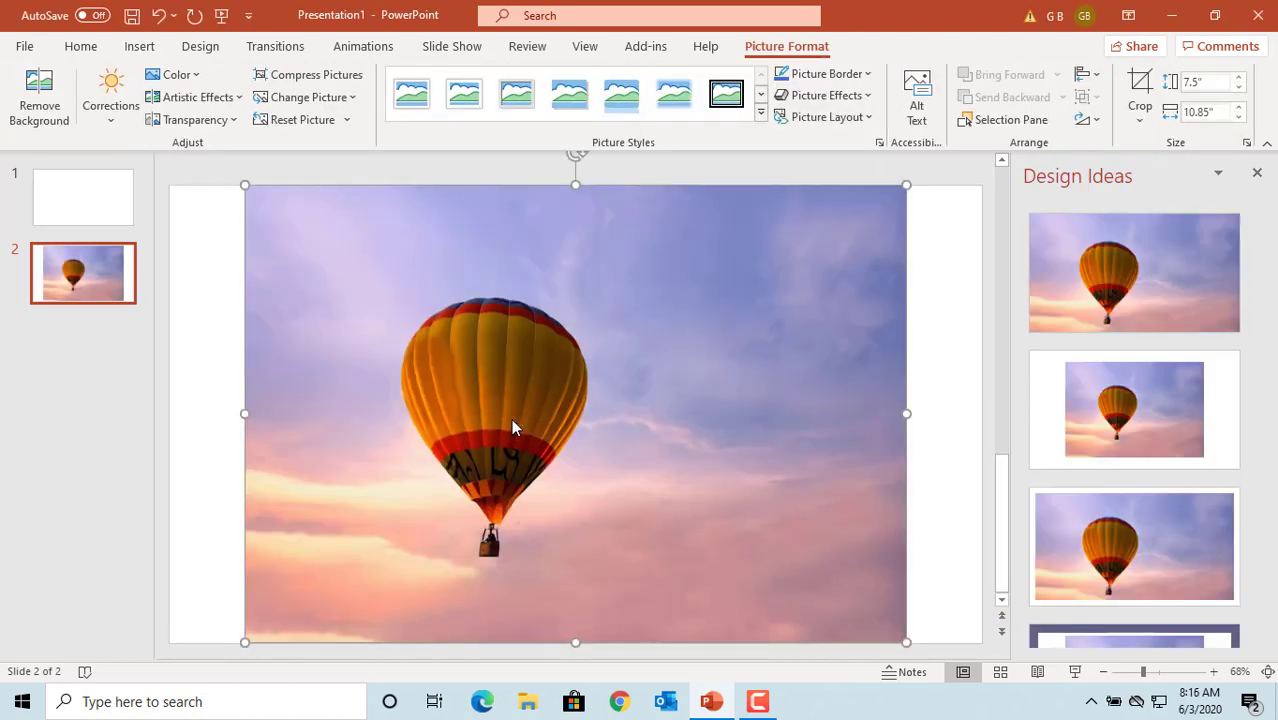
mouse_move(584, 352)
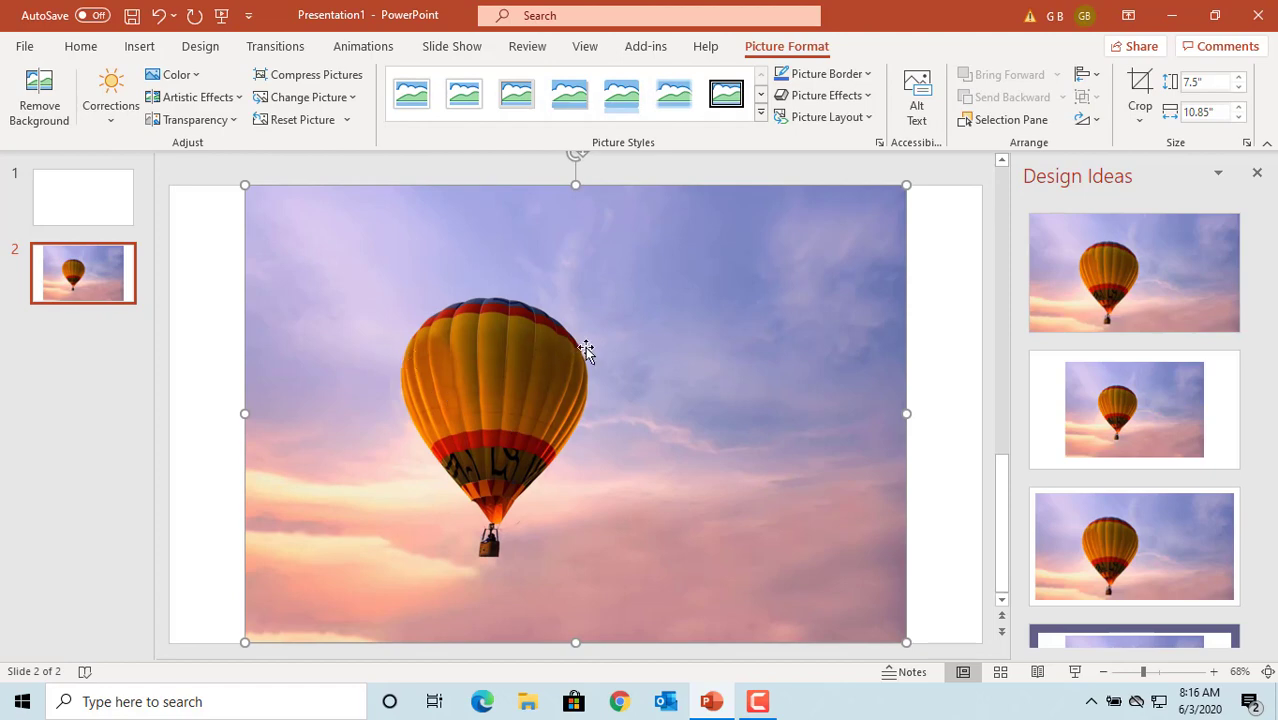
mouse_move(630, 356)
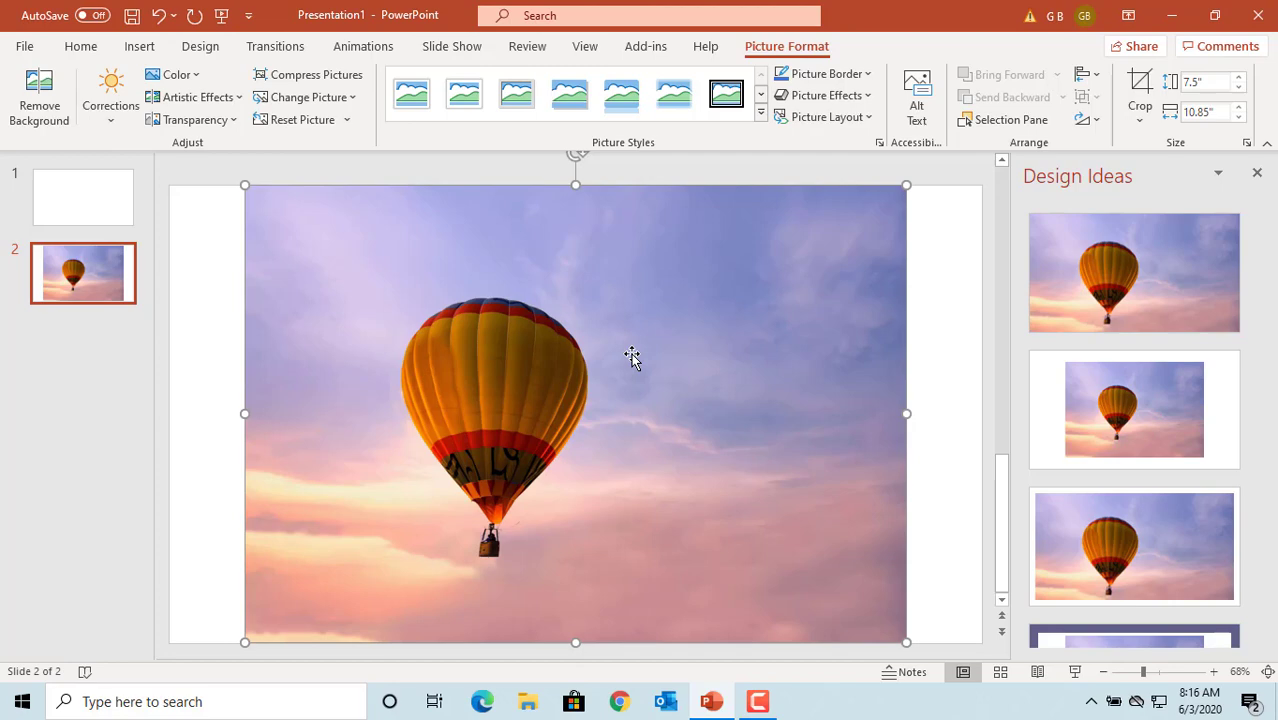
mouse_move(636, 332)
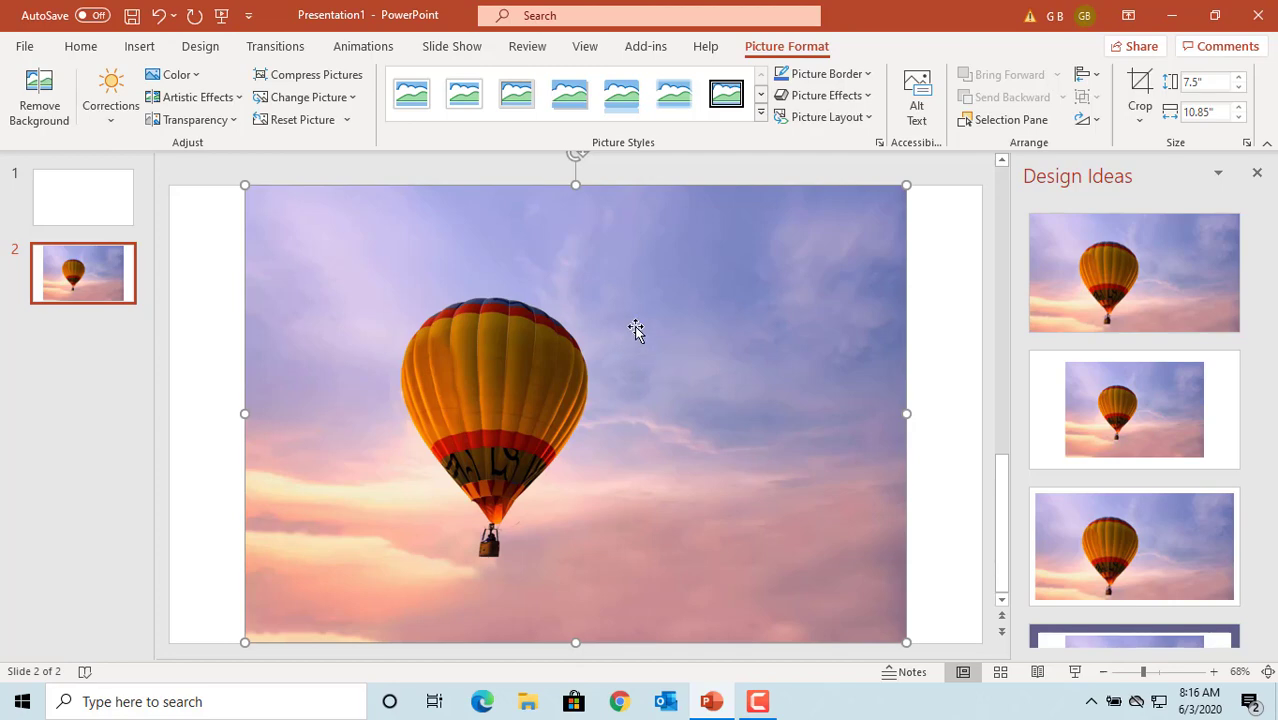
mouse_move(856, 74)
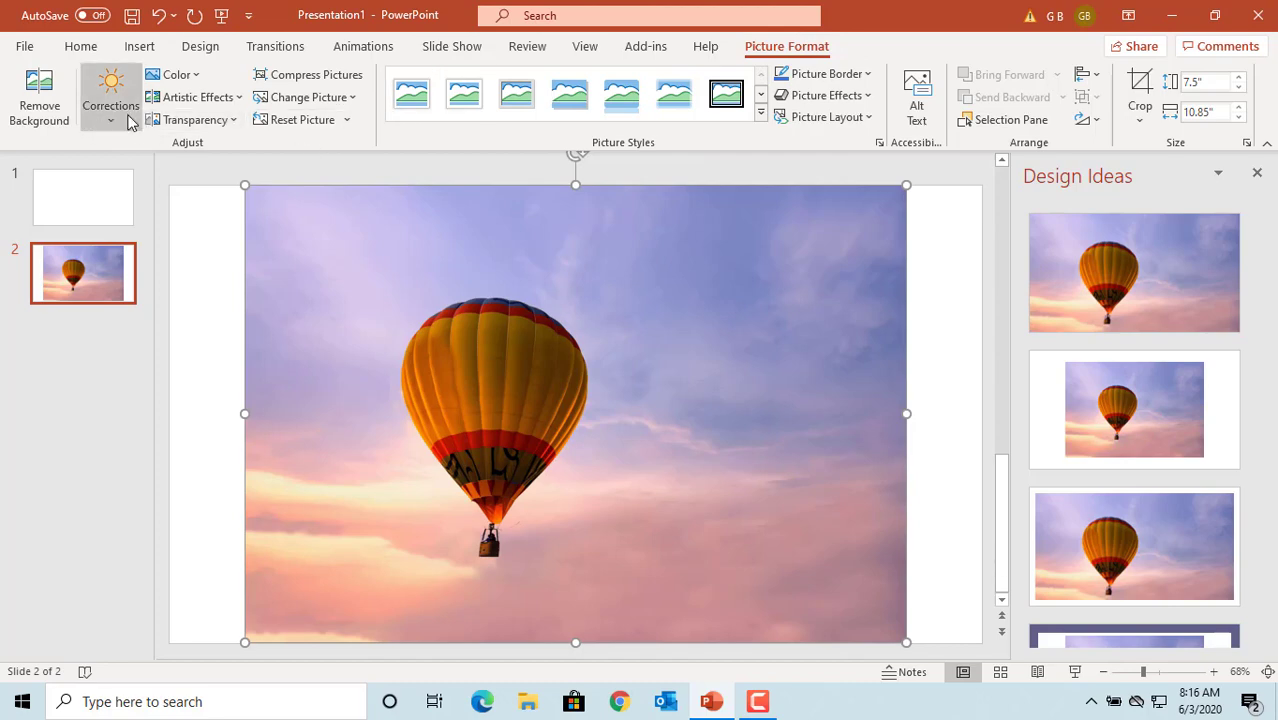
mouse_move(40, 96)
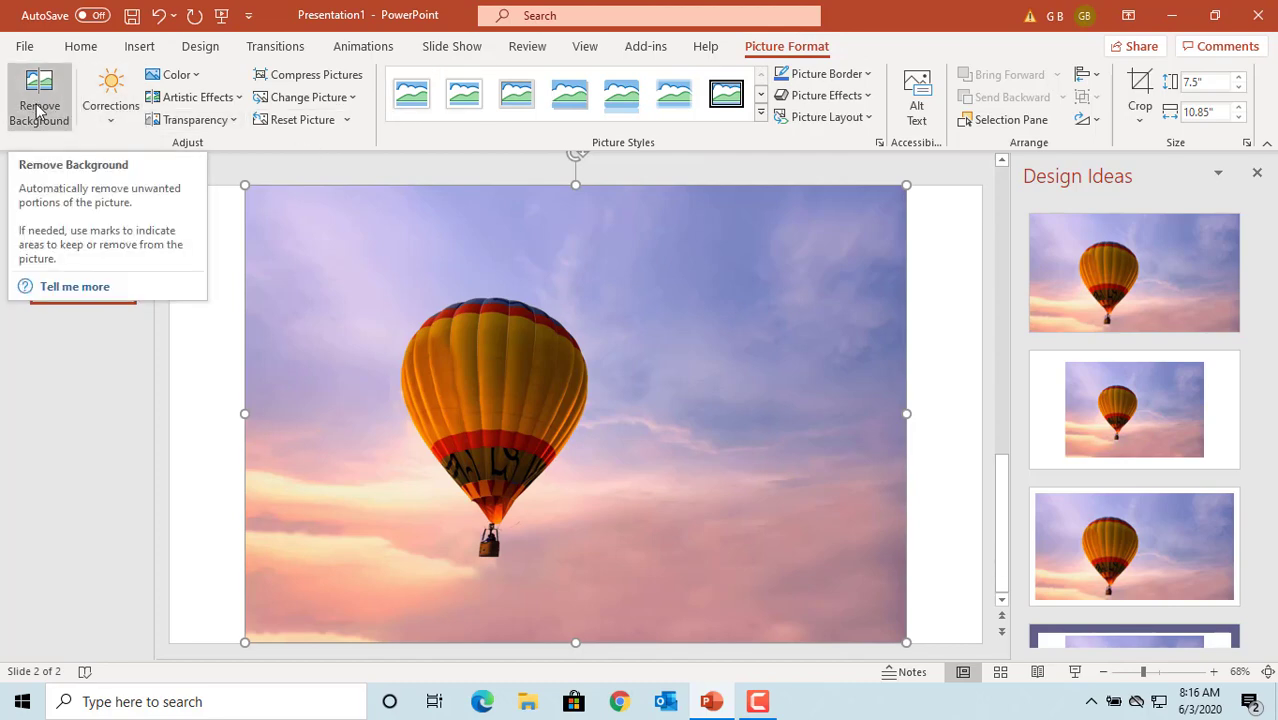
Start Remove Background on the balloon photo, marking the sky for removal.
click(40, 96)
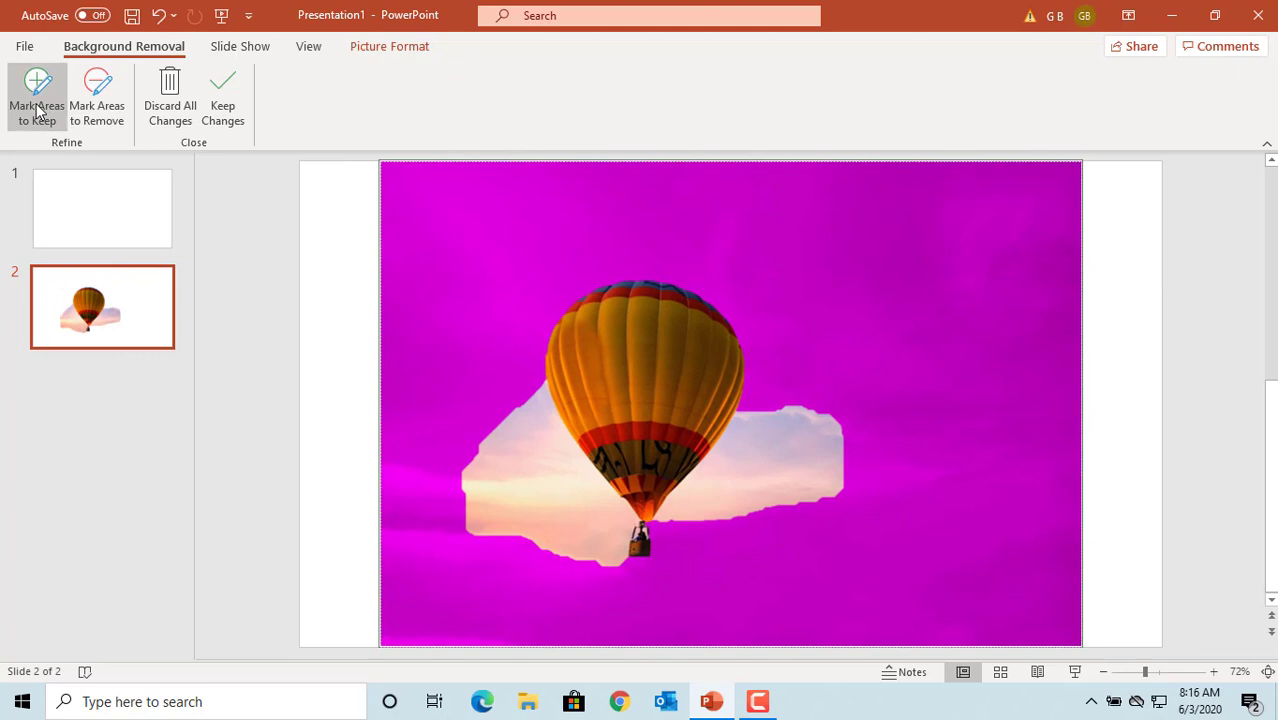
mouse_move(62, 120)
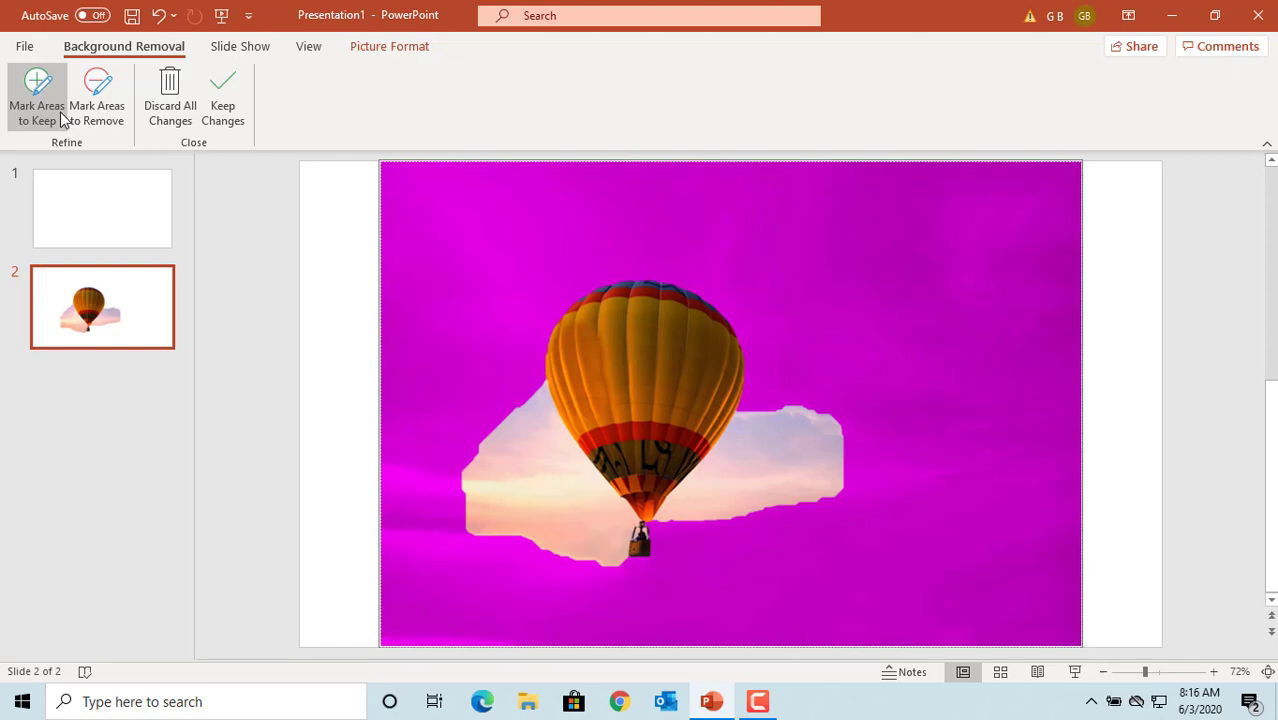
mouse_move(44, 130)
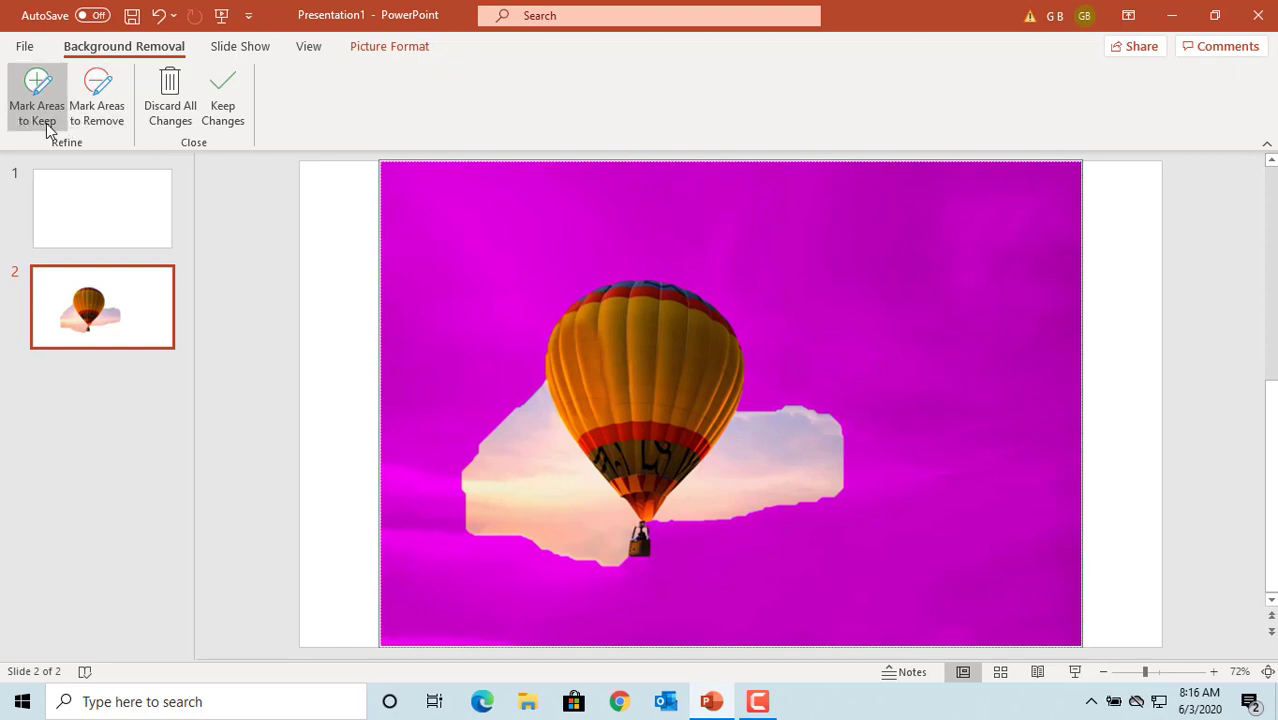
mouse_move(36, 100)
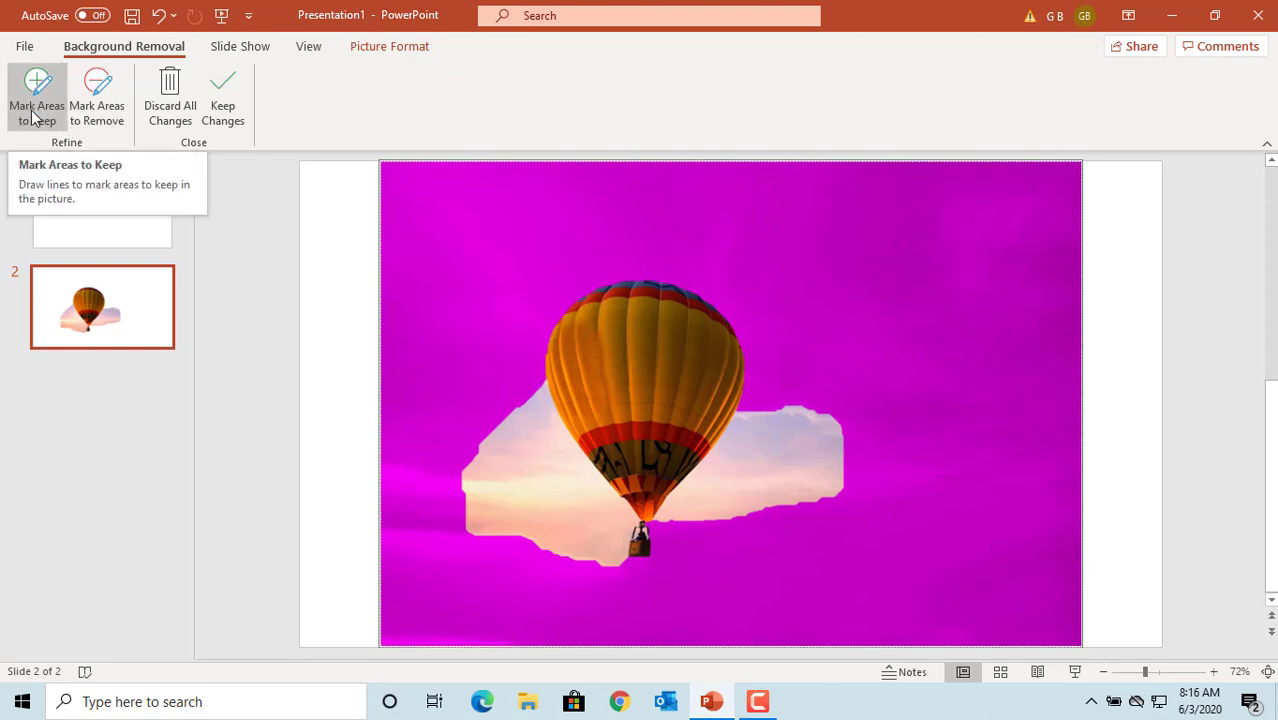
mouse_move(96, 96)
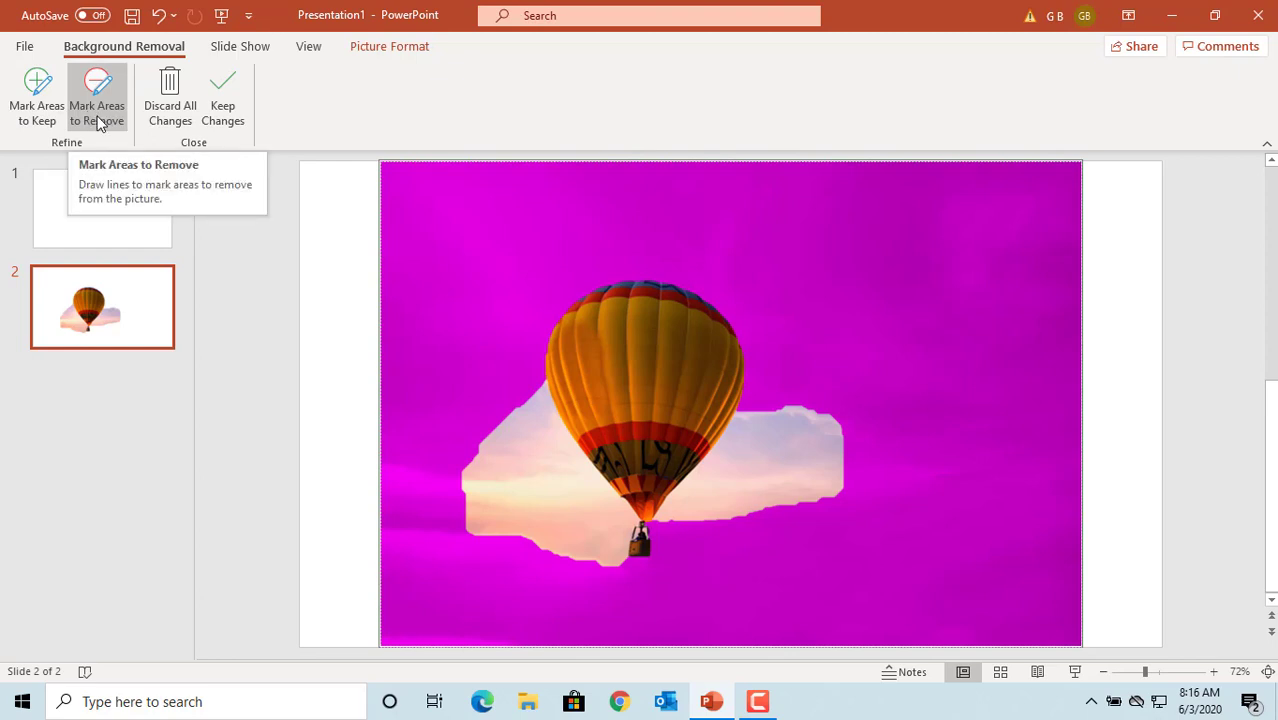
mouse_move(550, 384)
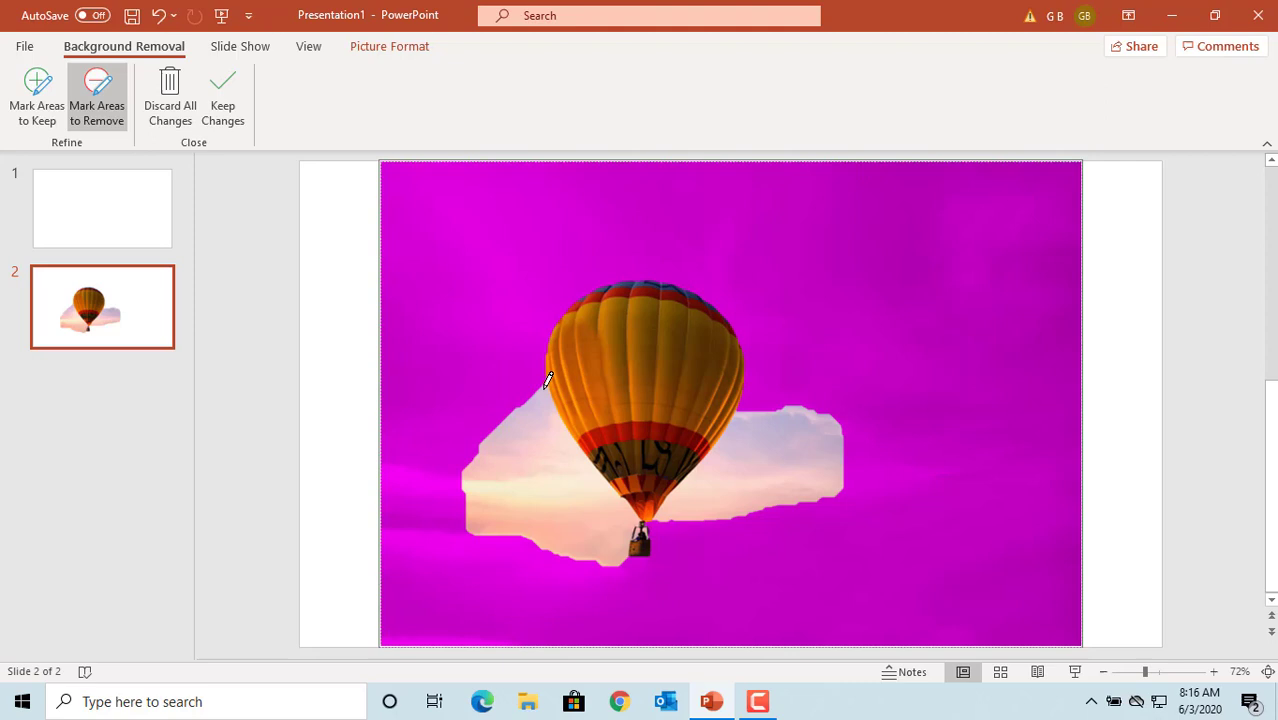
mouse_move(500, 422)
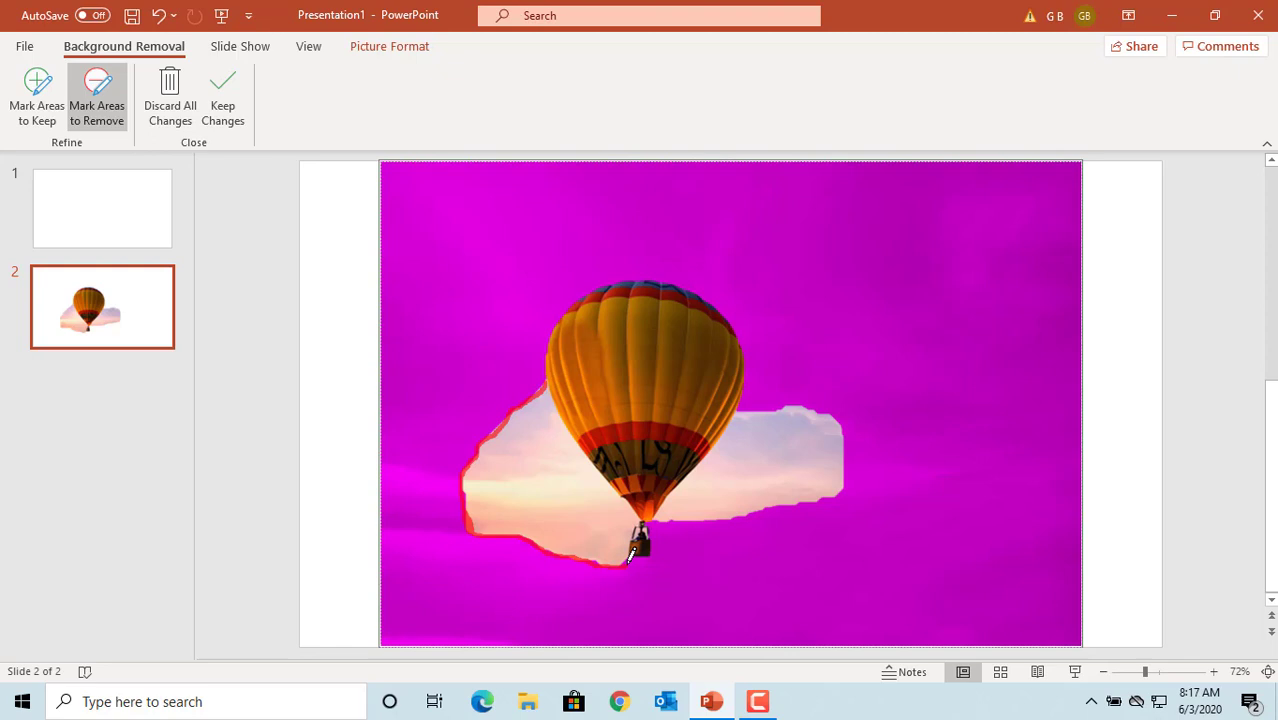
mouse_move(730, 570)
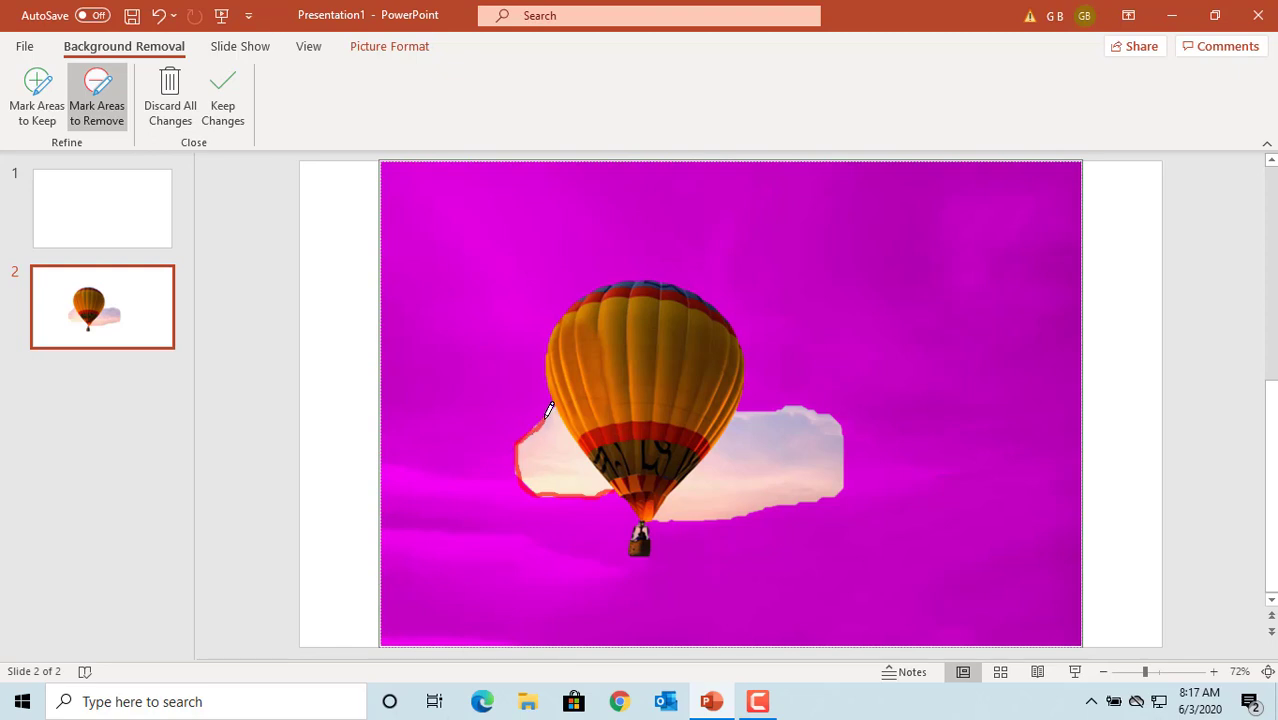
mouse_move(558, 404)
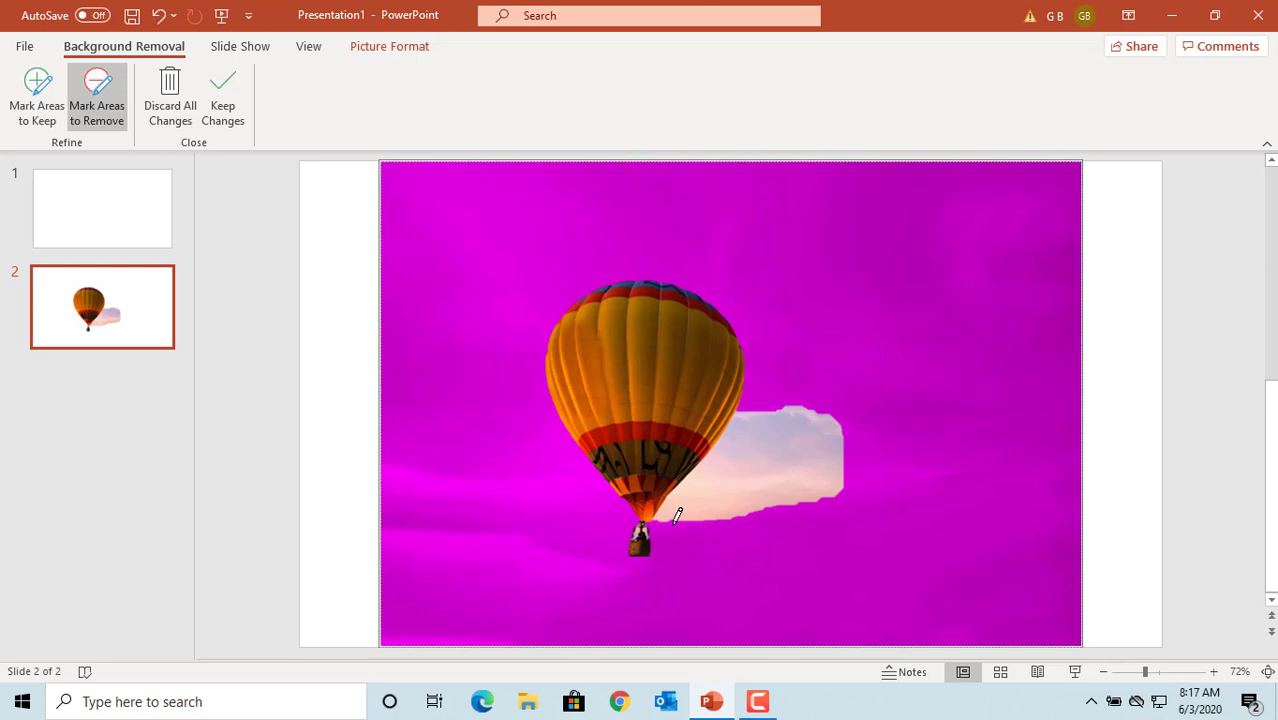
mouse_move(672, 512)
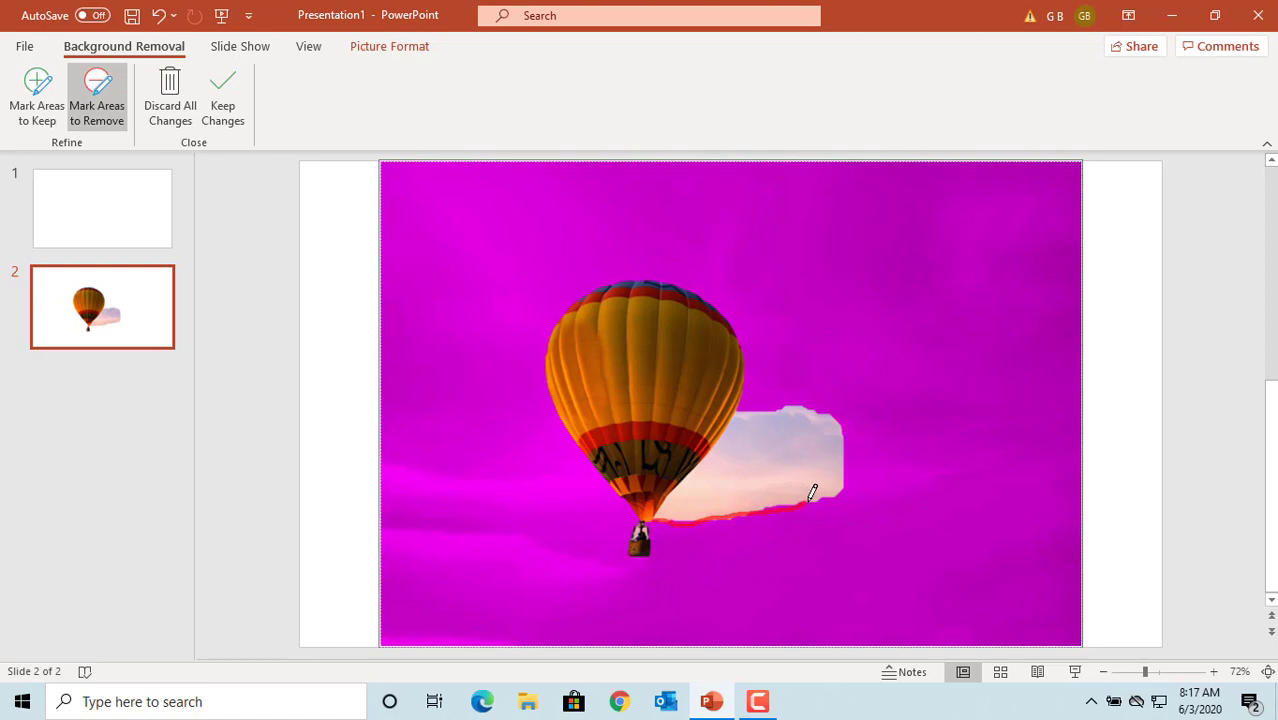
mouse_move(848, 476)
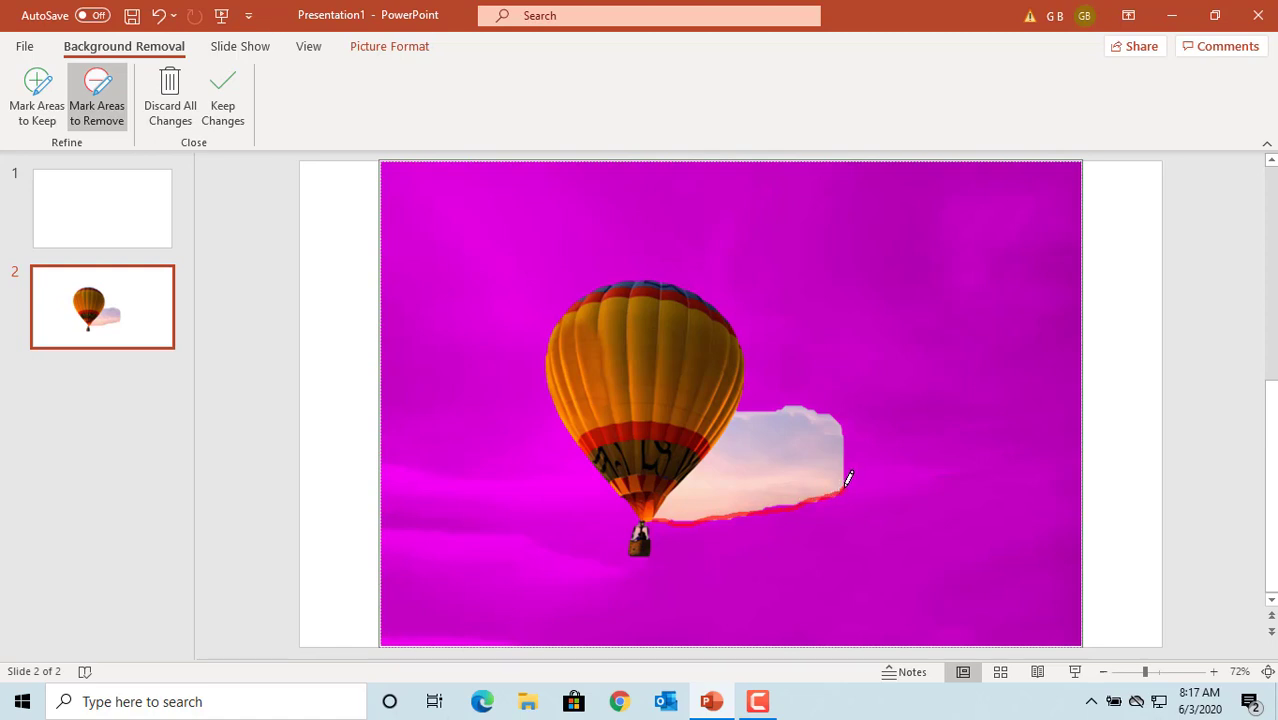
mouse_move(848, 452)
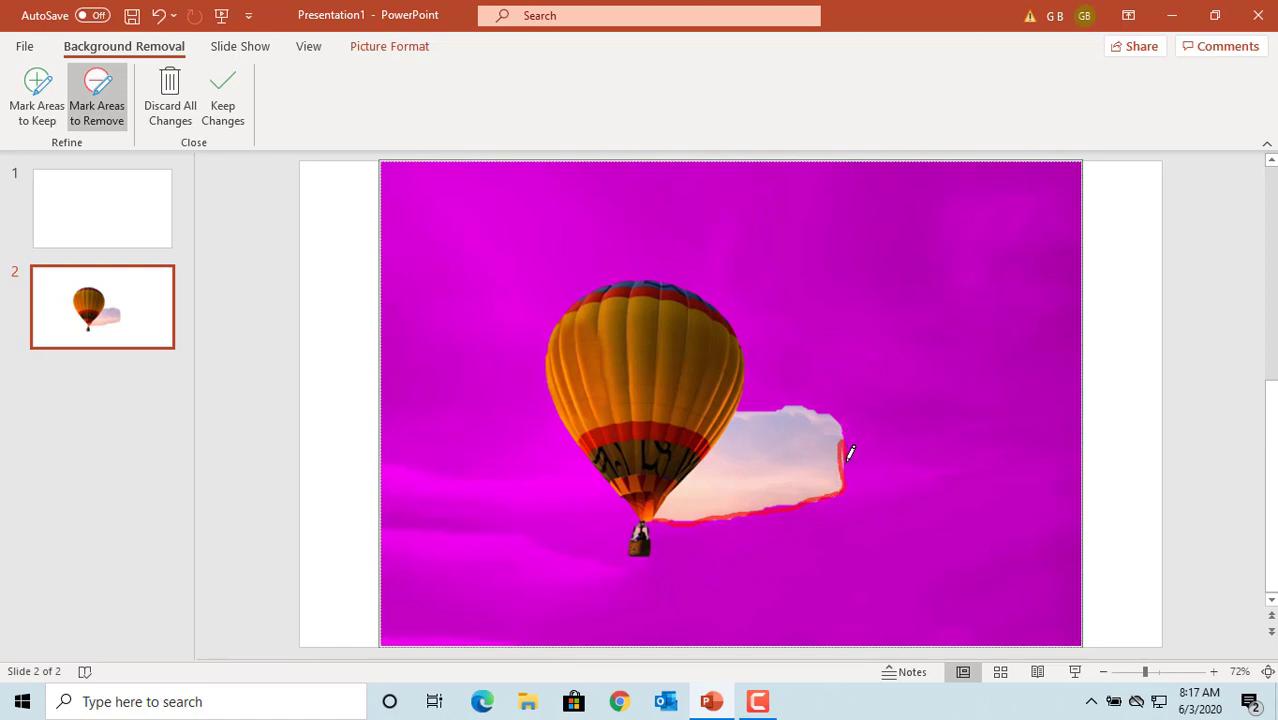
mouse_move(844, 424)
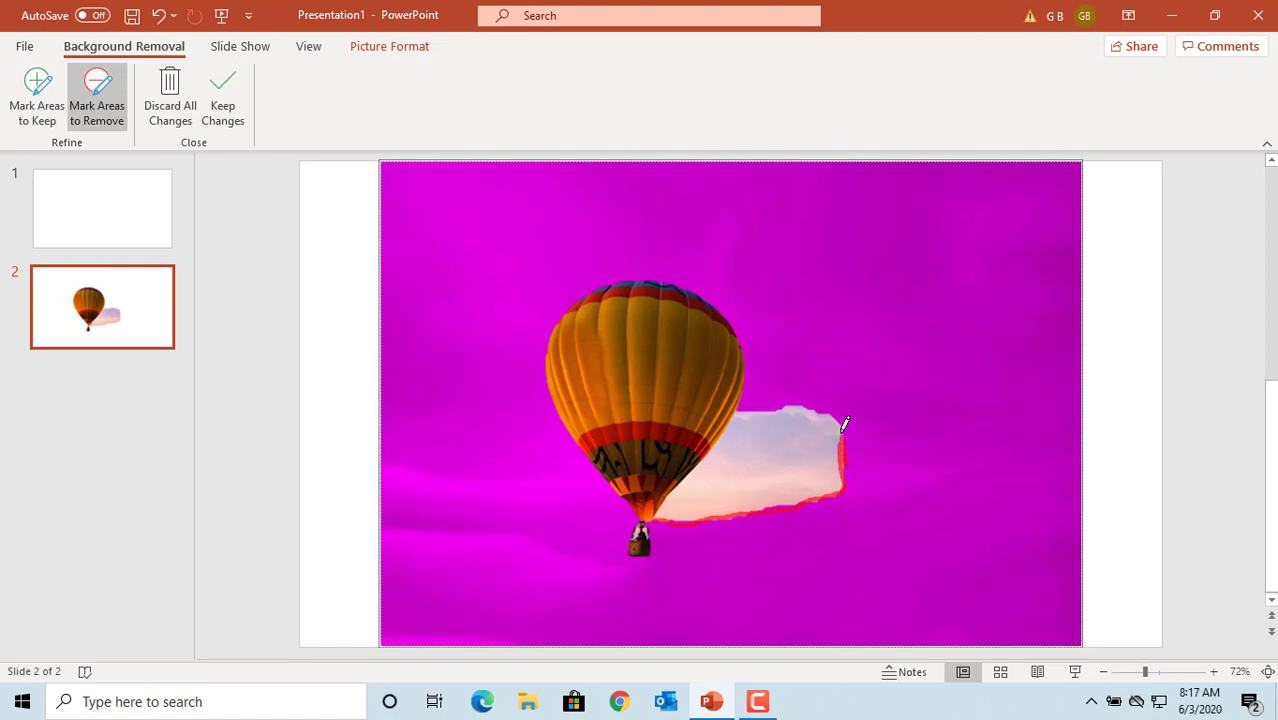
mouse_move(808, 402)
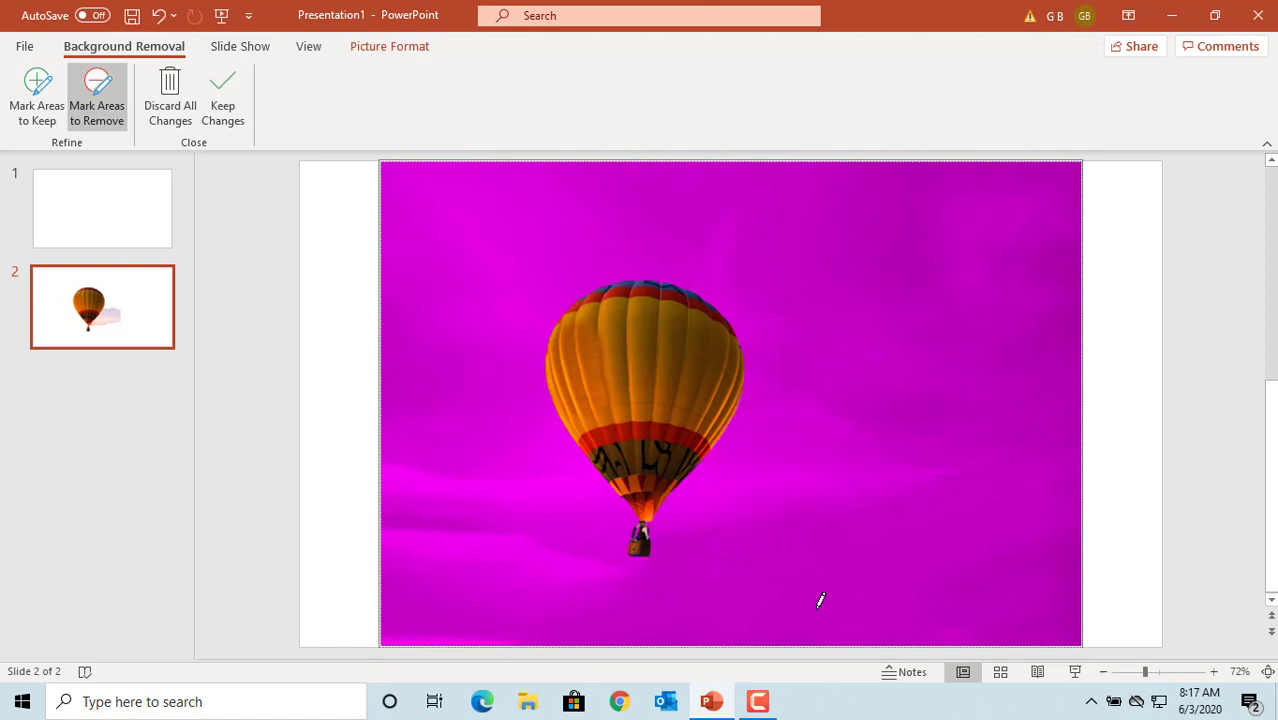
mouse_move(776, 556)
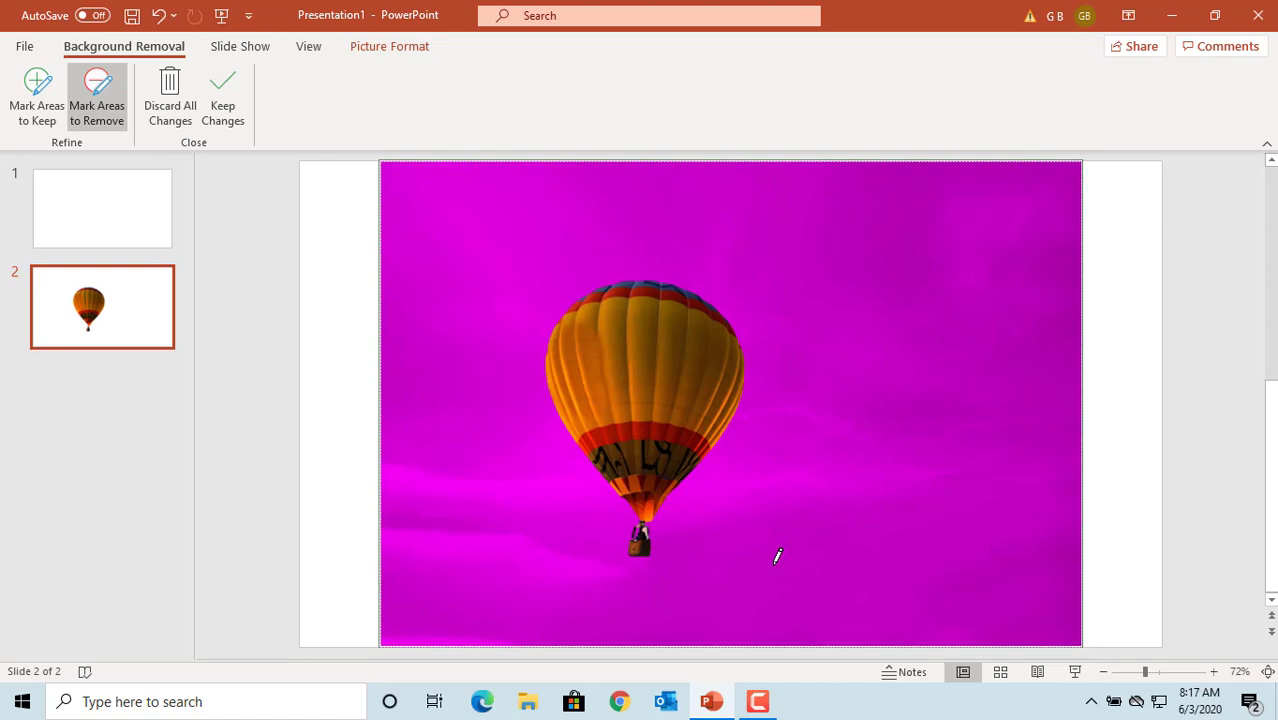
mouse_move(772, 542)
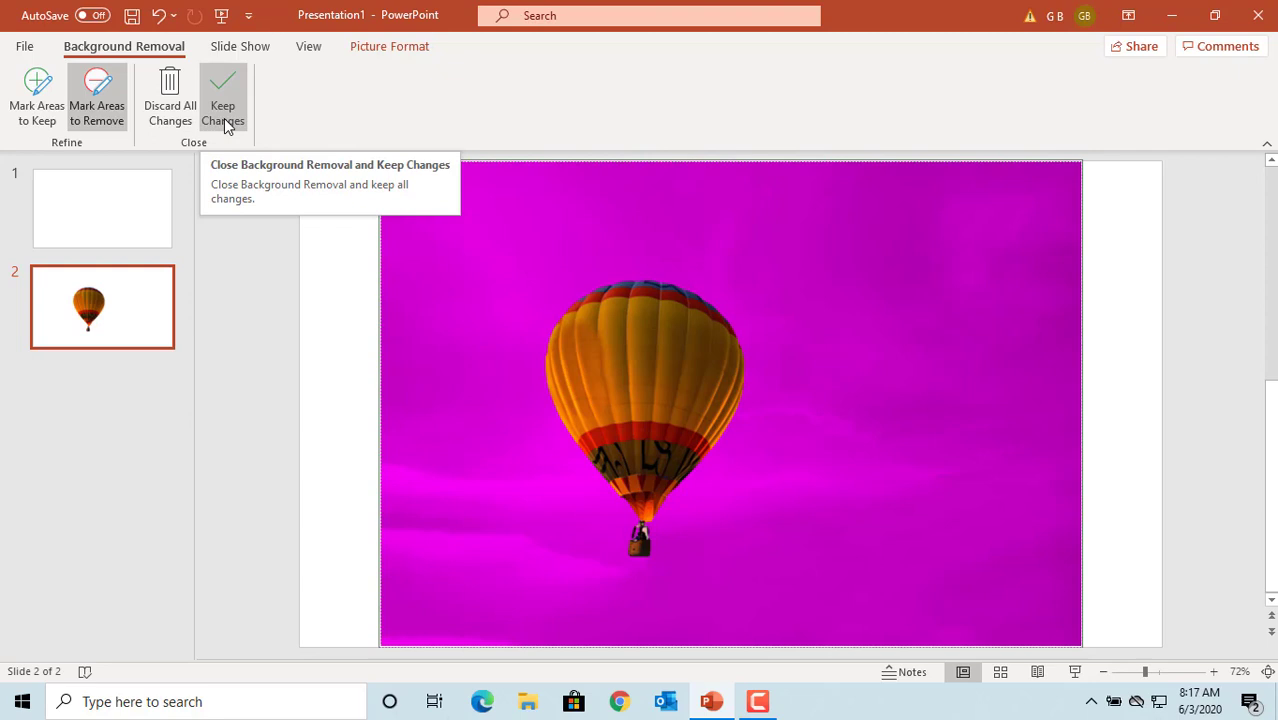
mouse_move(170, 96)
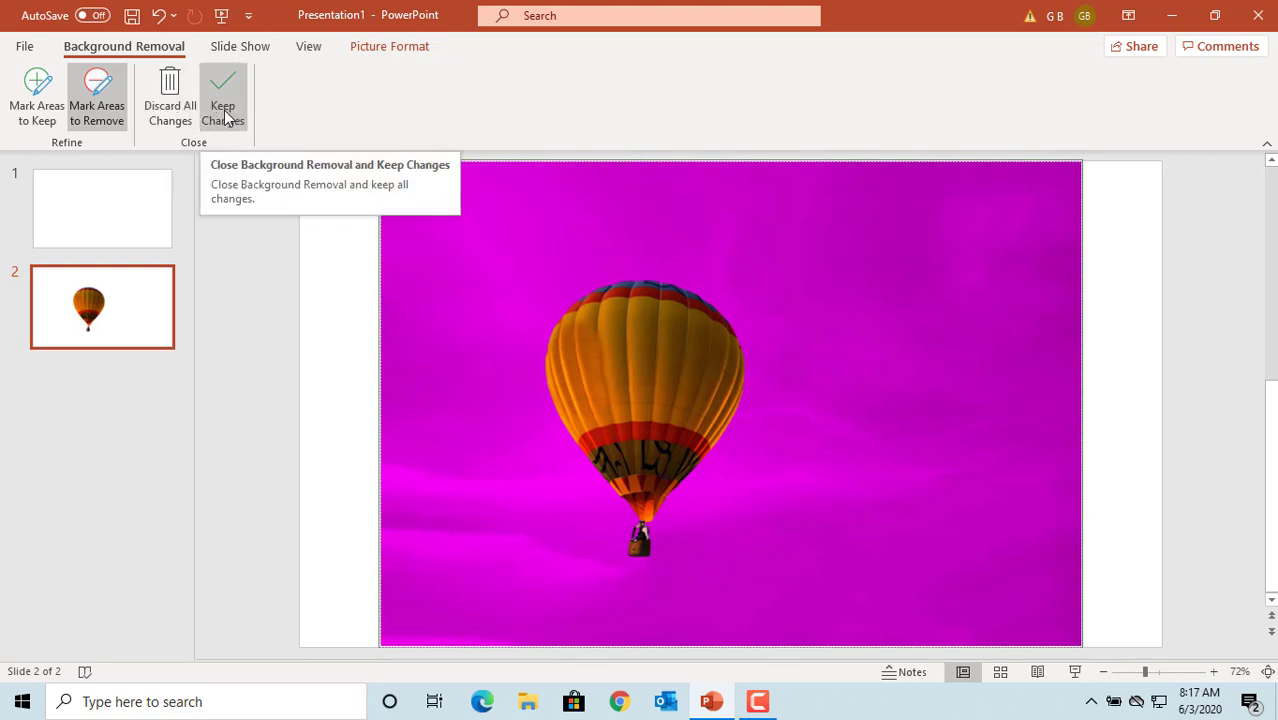
Keep the background-removal changes so only the balloon remains on the white slide.
click(222, 96)
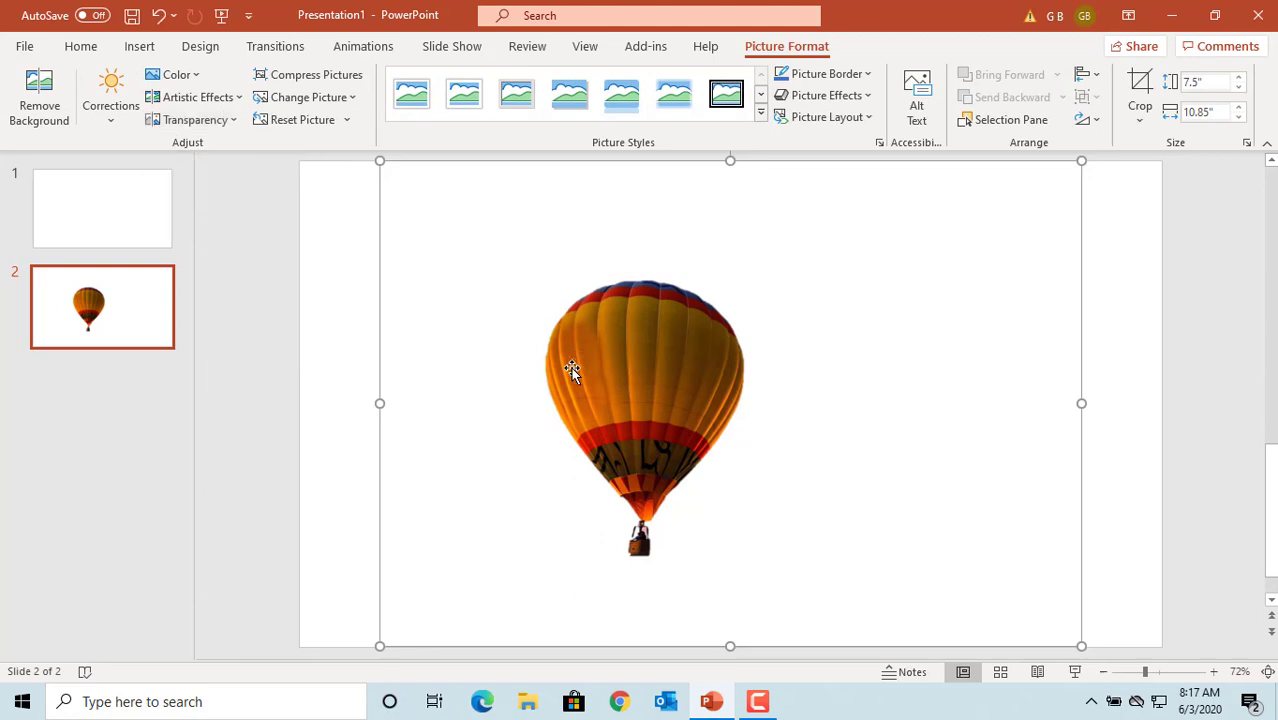
mouse_move(528, 412)
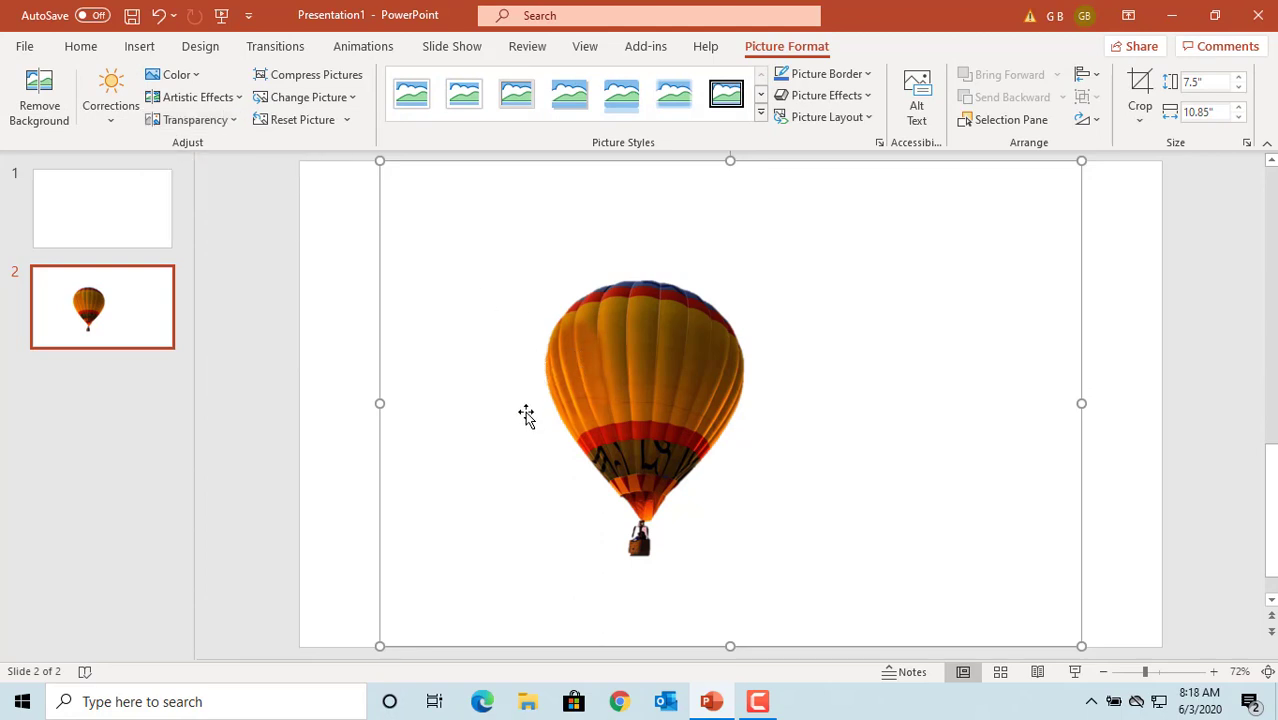
mouse_move(540, 408)
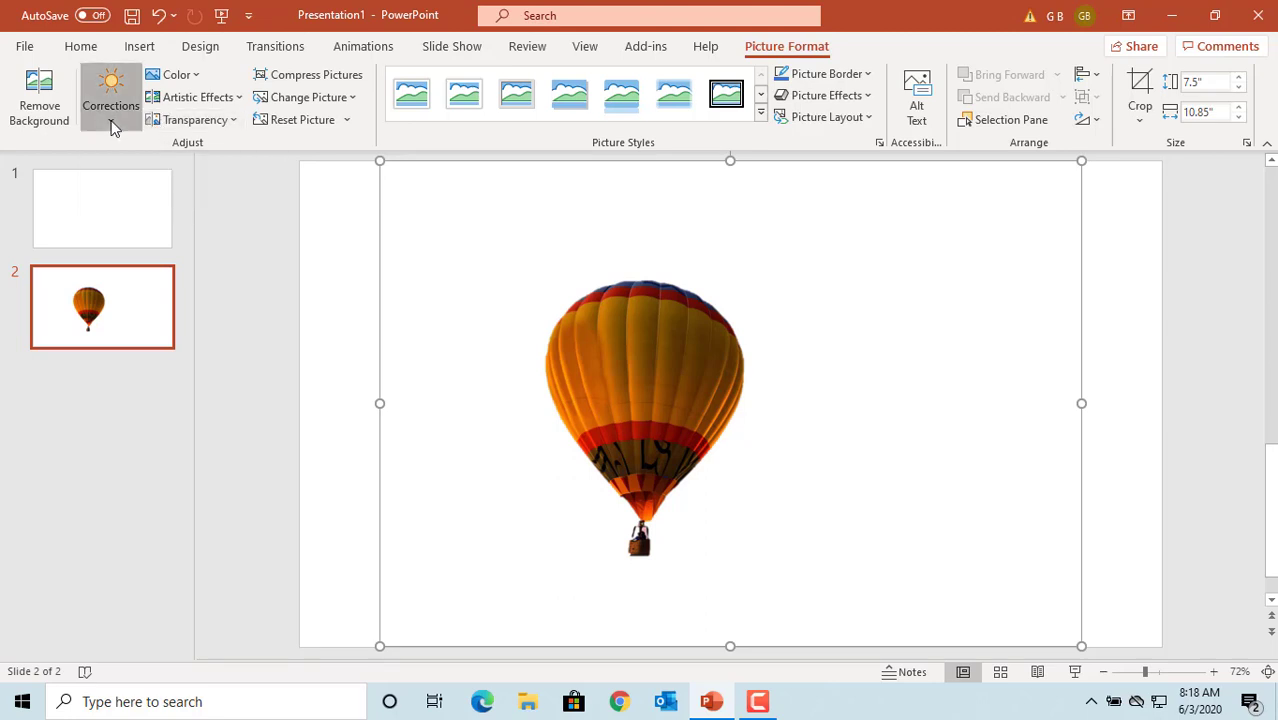
click(110, 100)
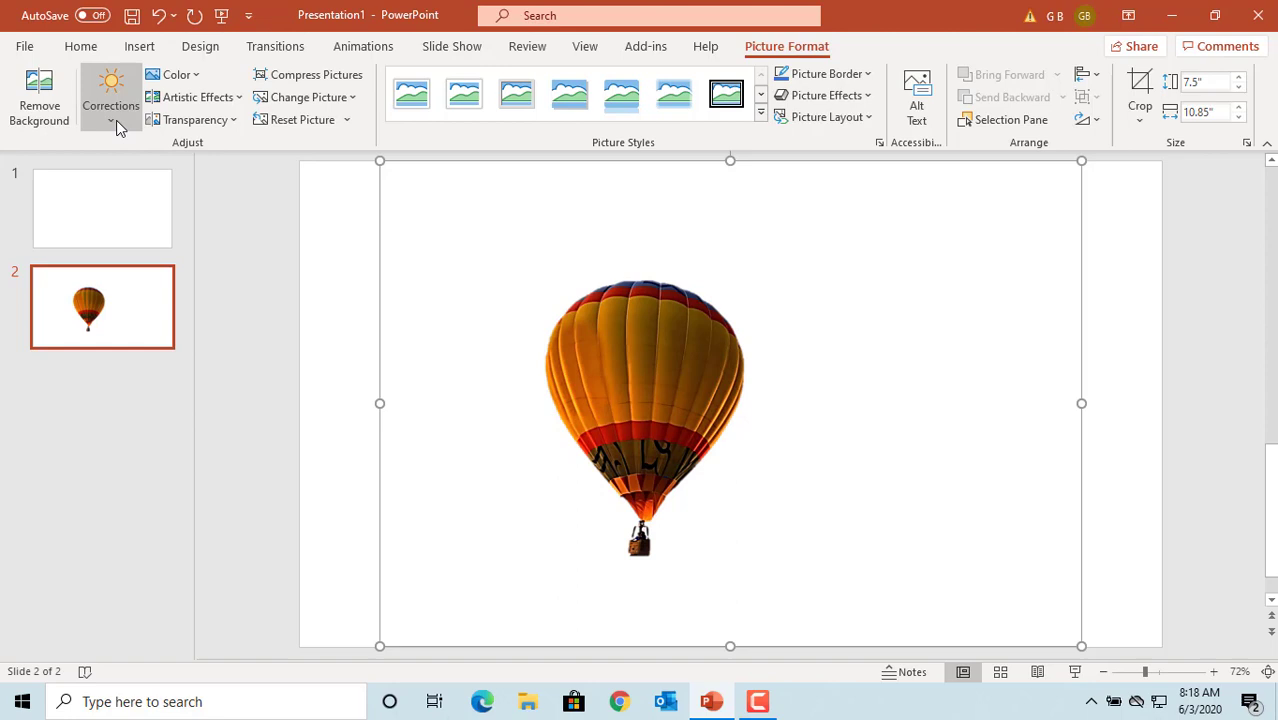
click(110, 104)
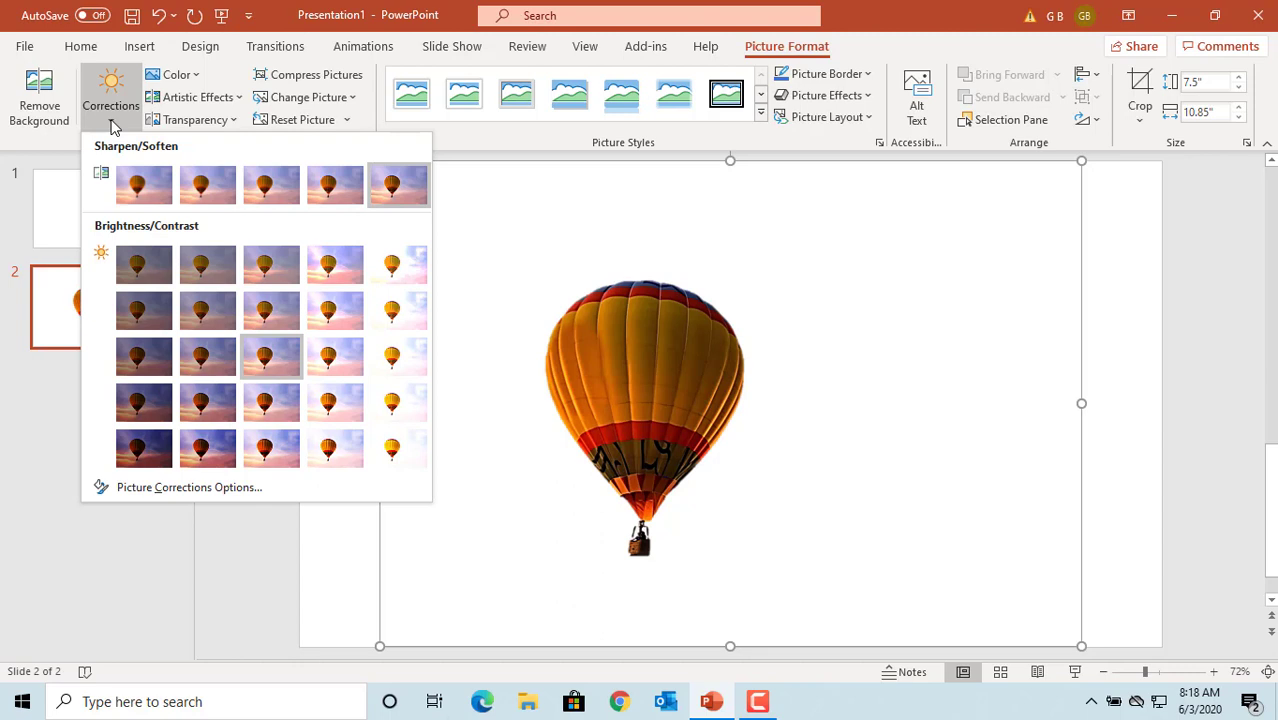
mouse_move(156, 230)
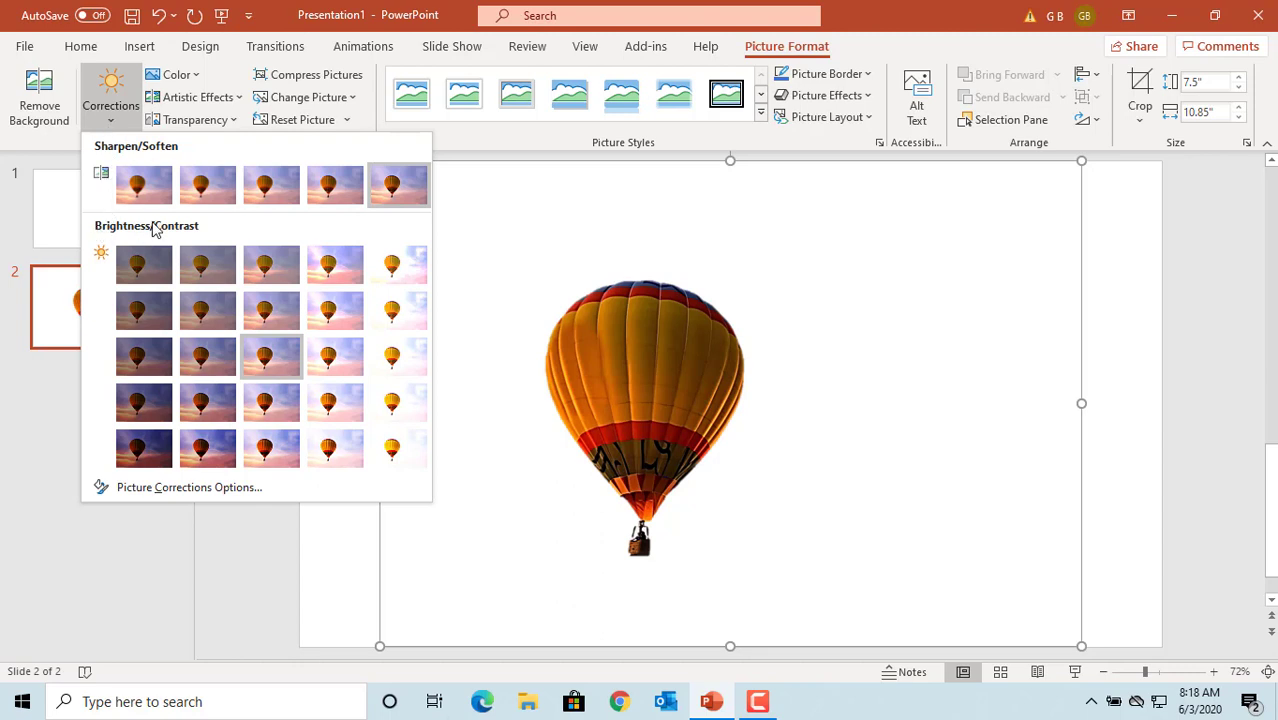
mouse_move(144, 264)
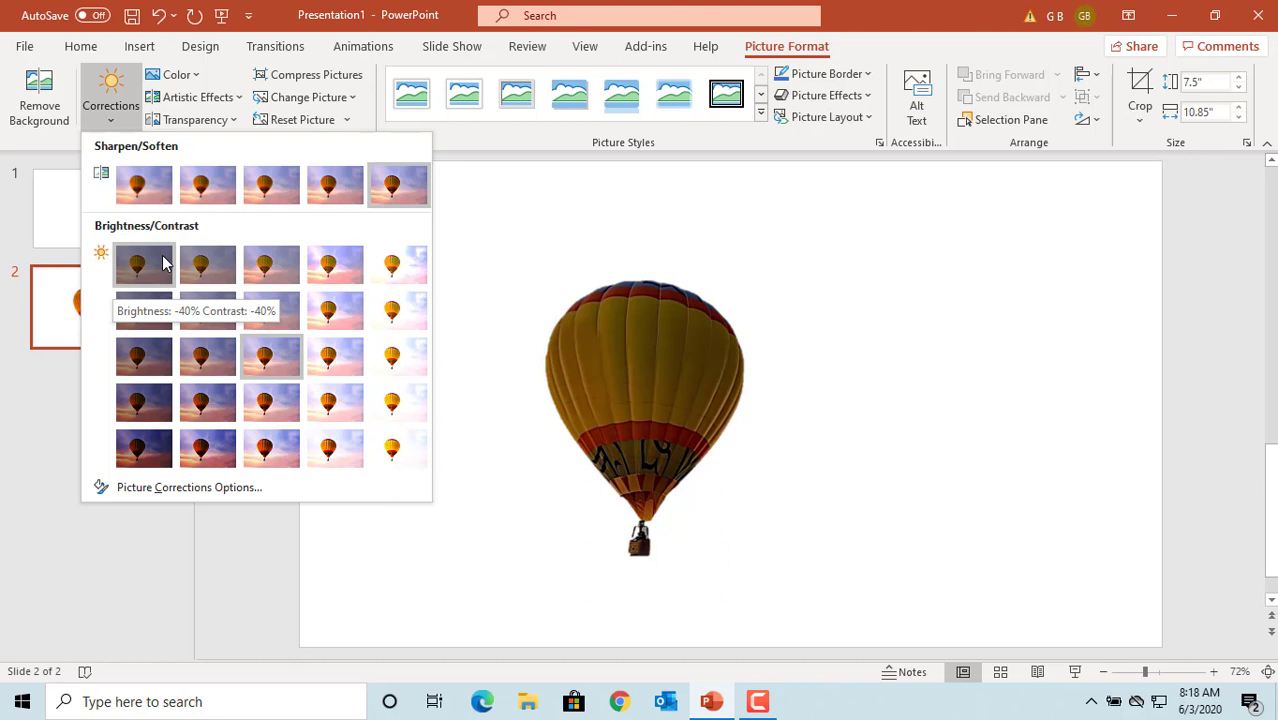
mouse_move(208, 264)
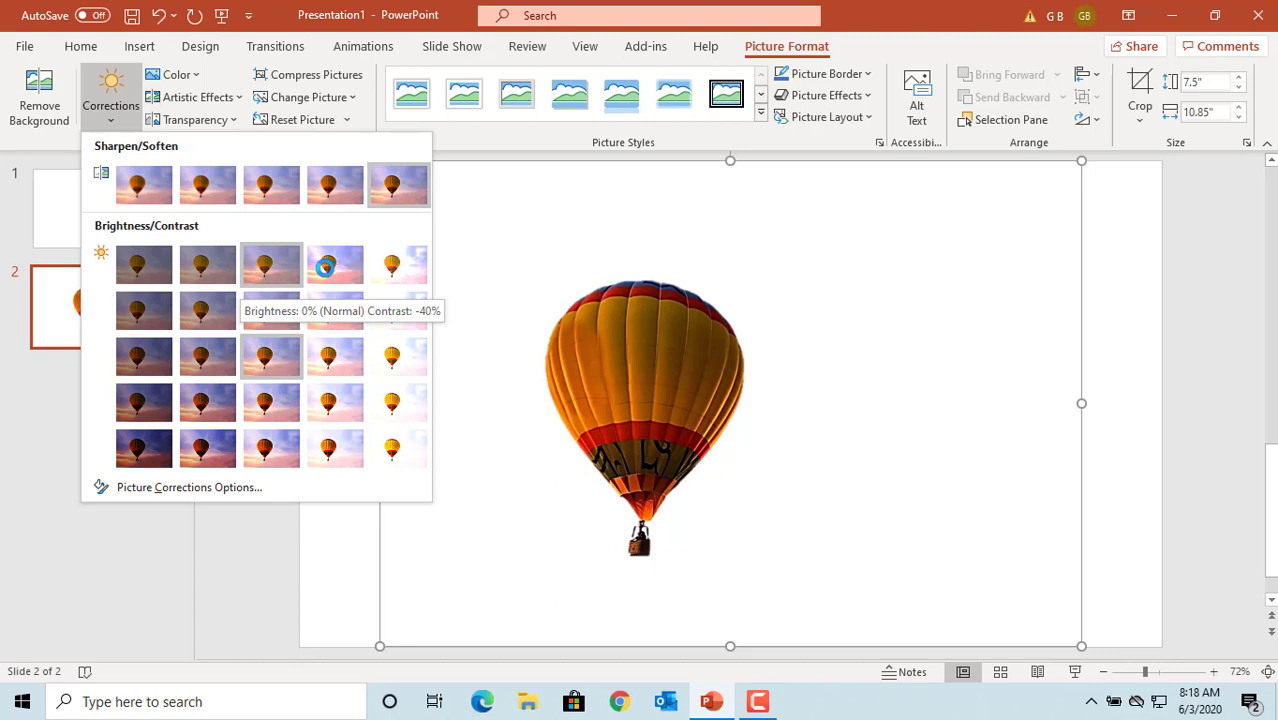
mouse_move(336, 264)
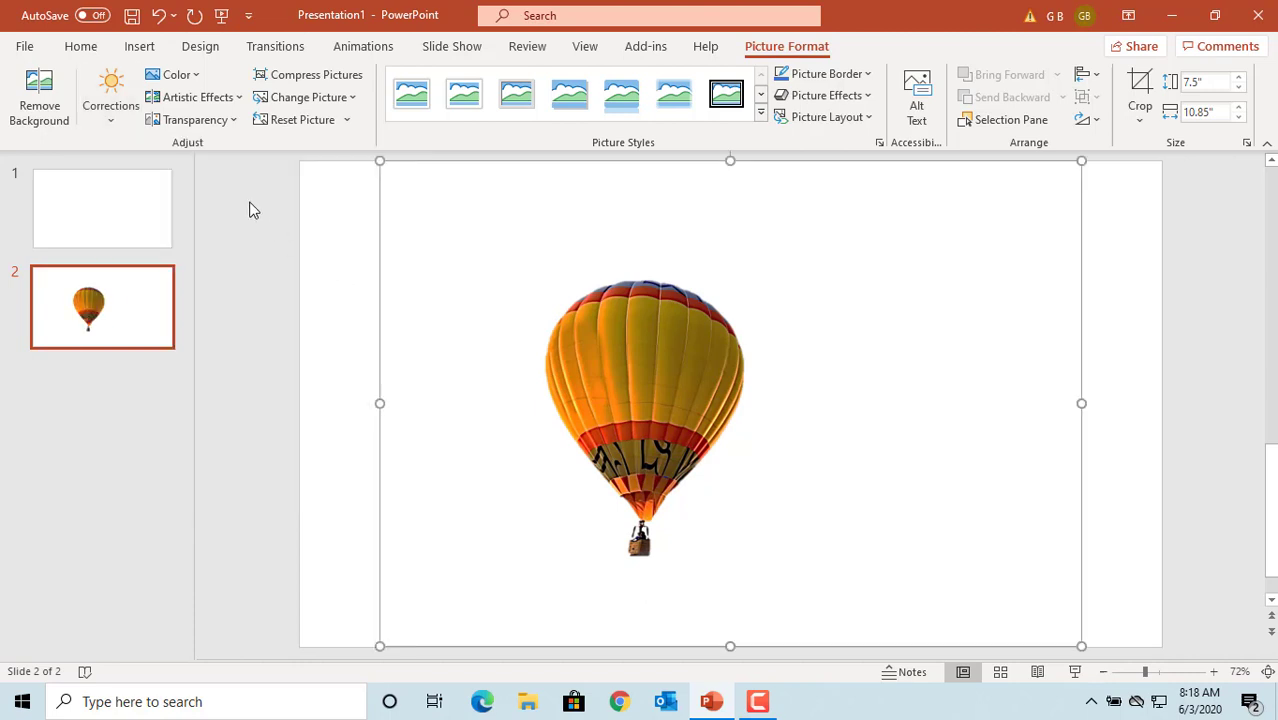
mouse_move(242, 200)
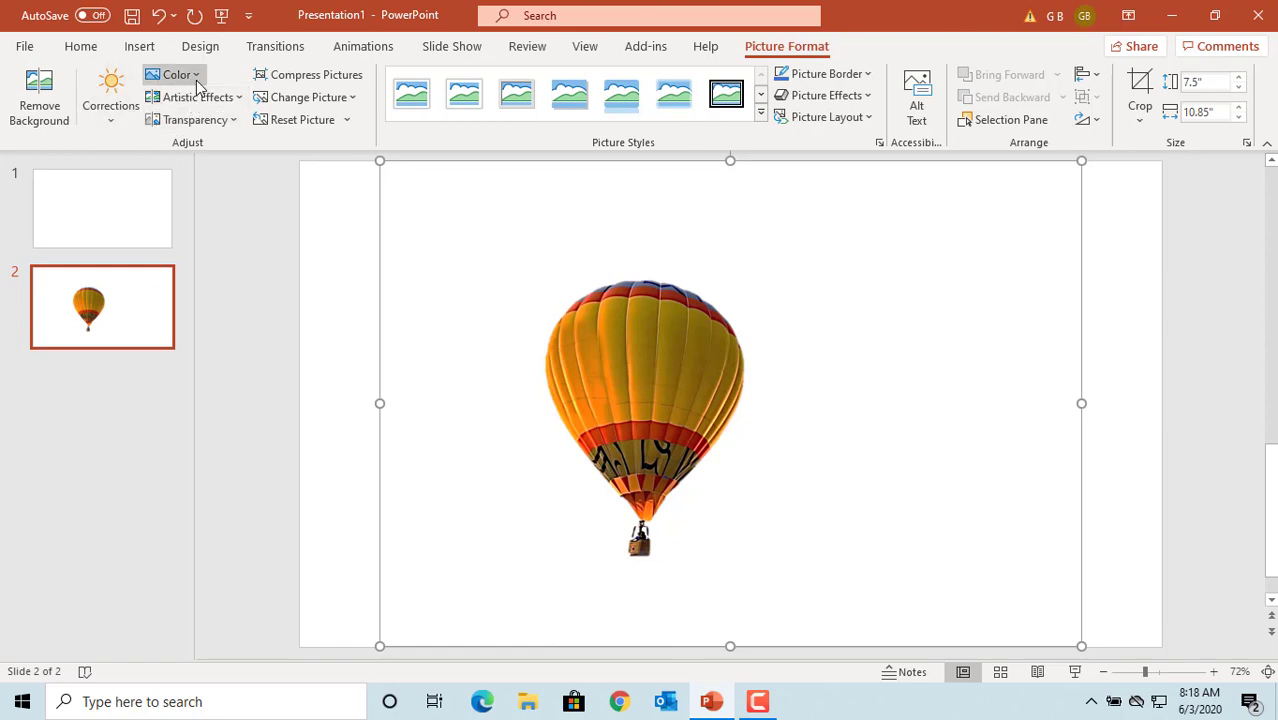
click(176, 74)
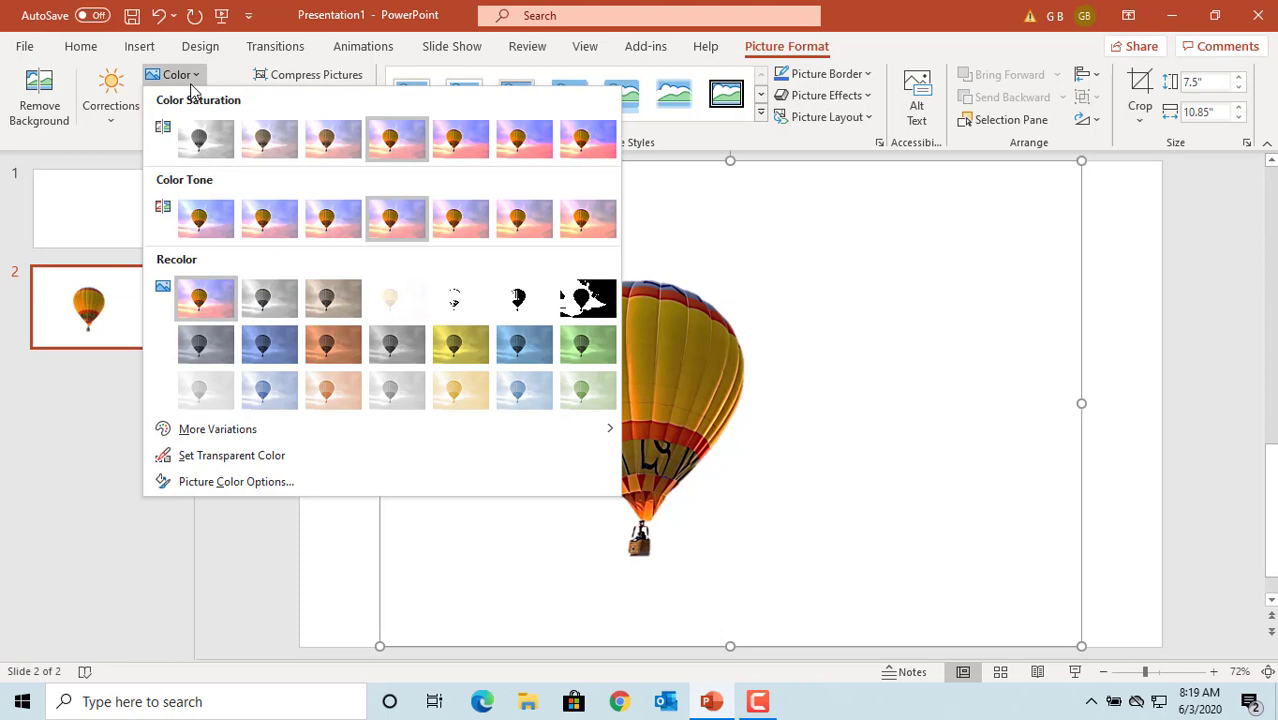
mouse_move(268, 140)
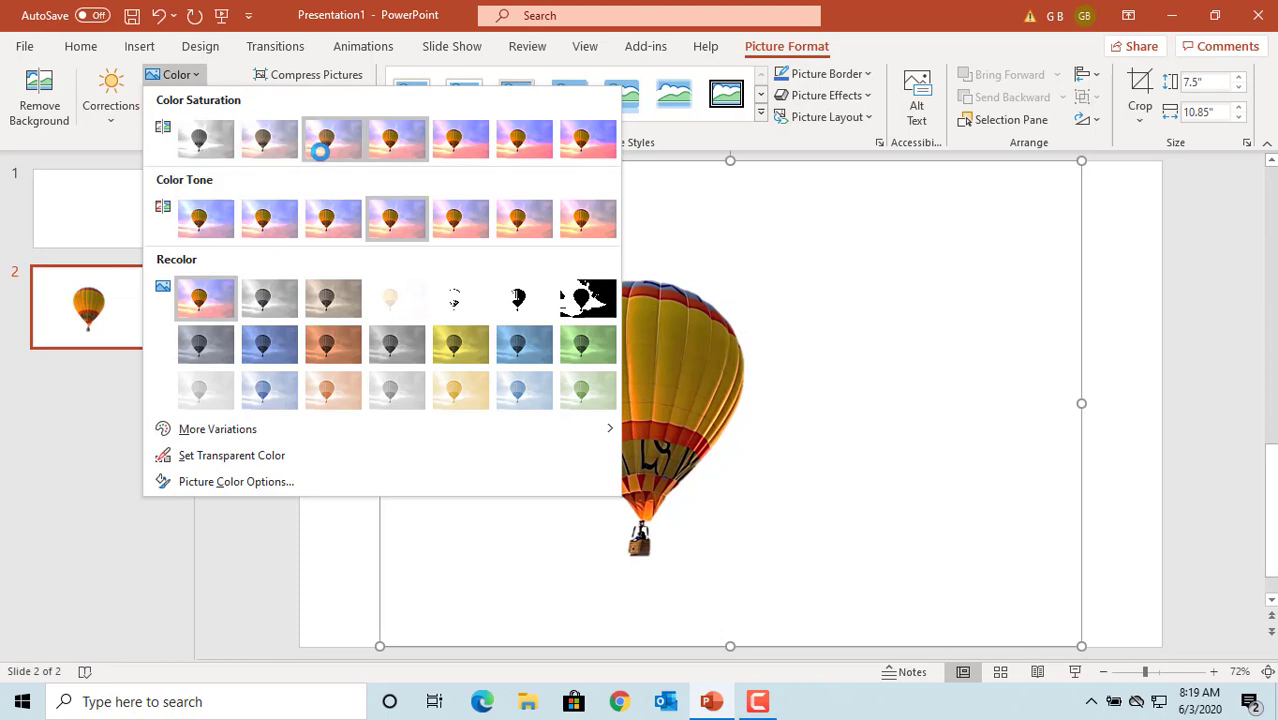
mouse_move(332, 140)
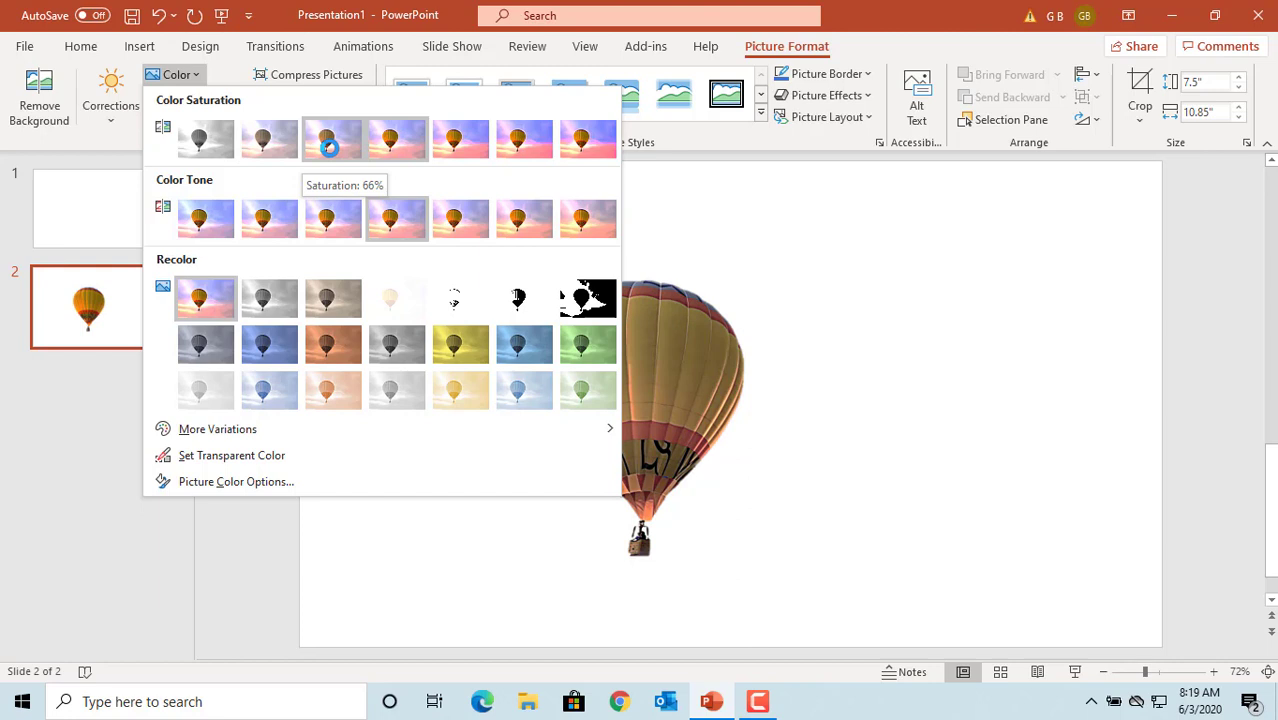
mouse_move(588, 138)
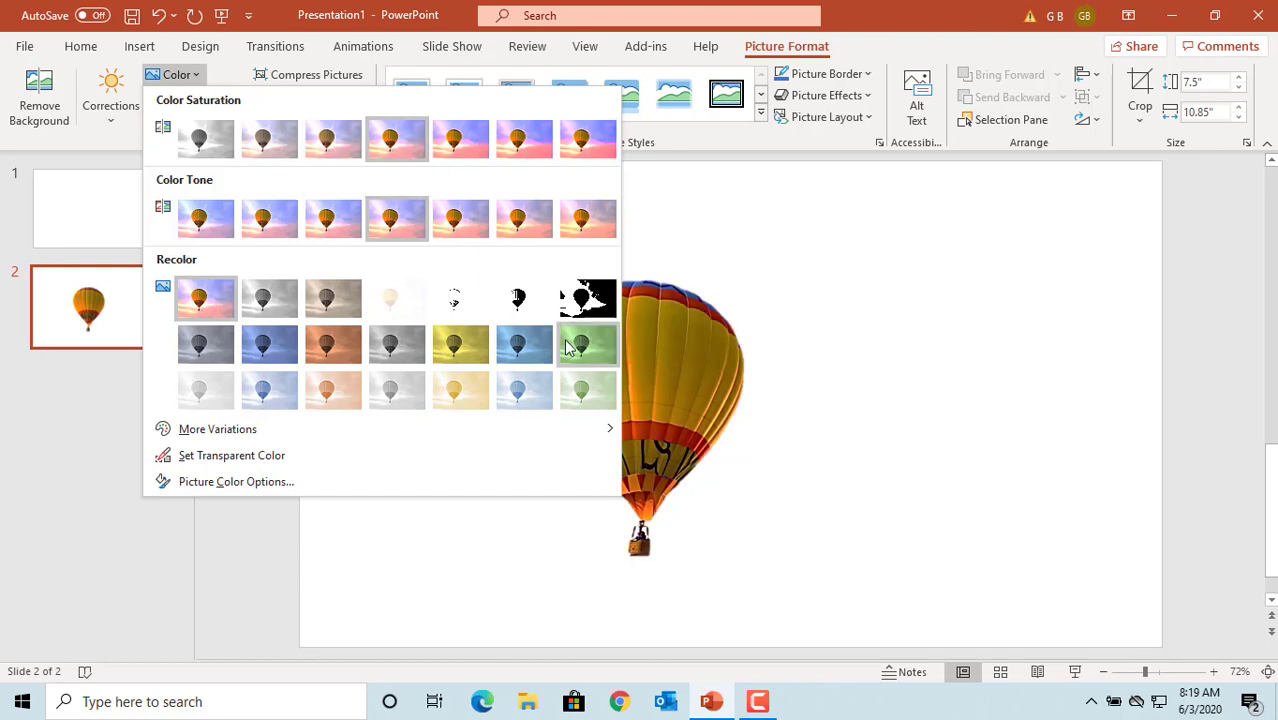
mouse_move(588, 344)
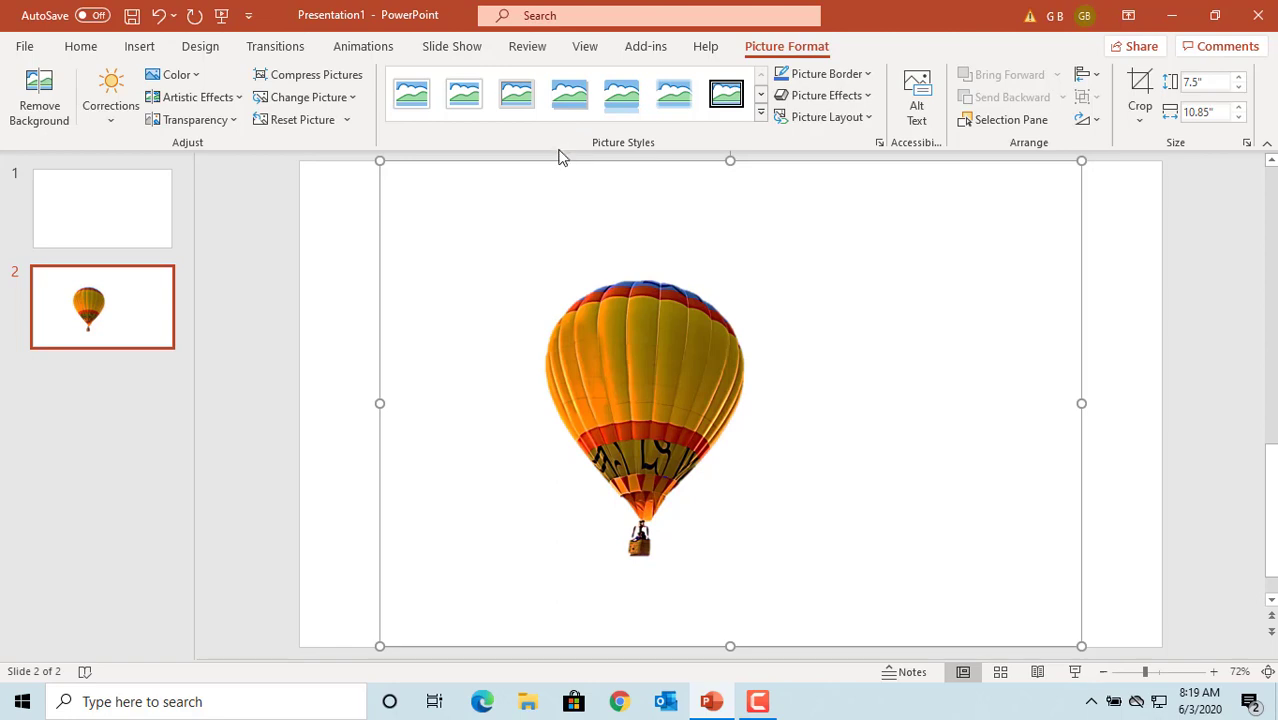
click(192, 96)
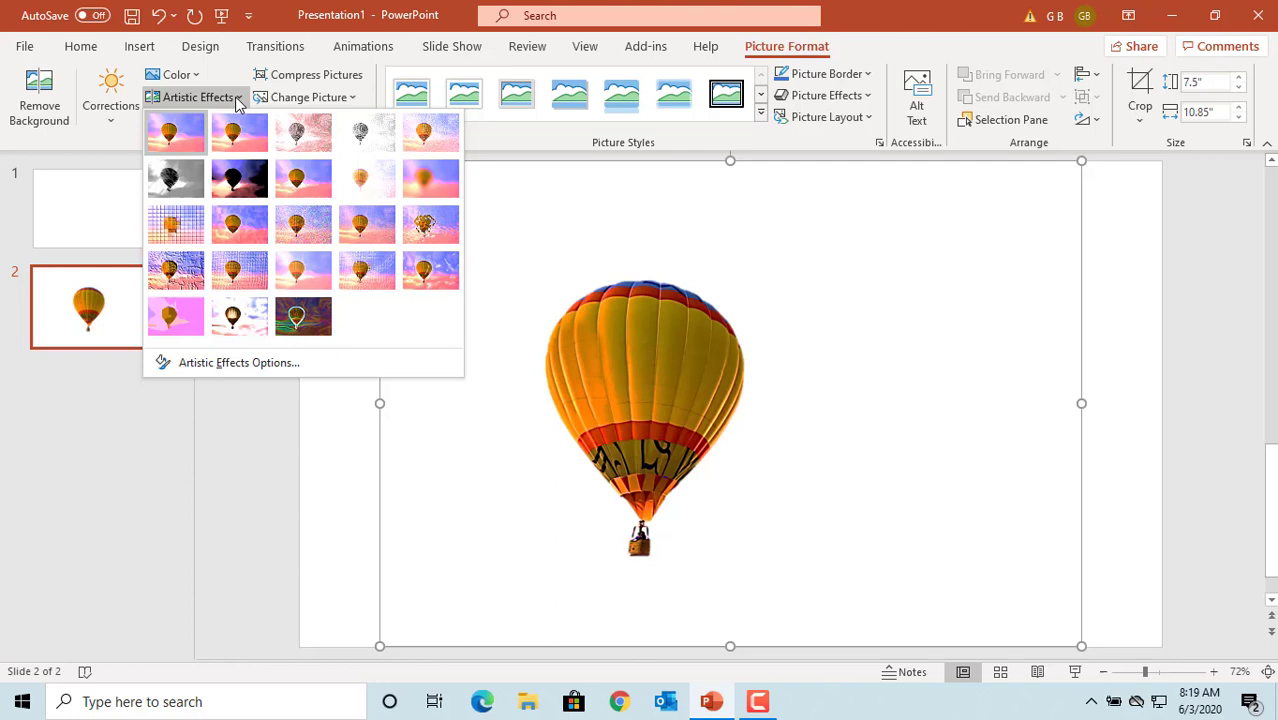
mouse_move(368, 132)
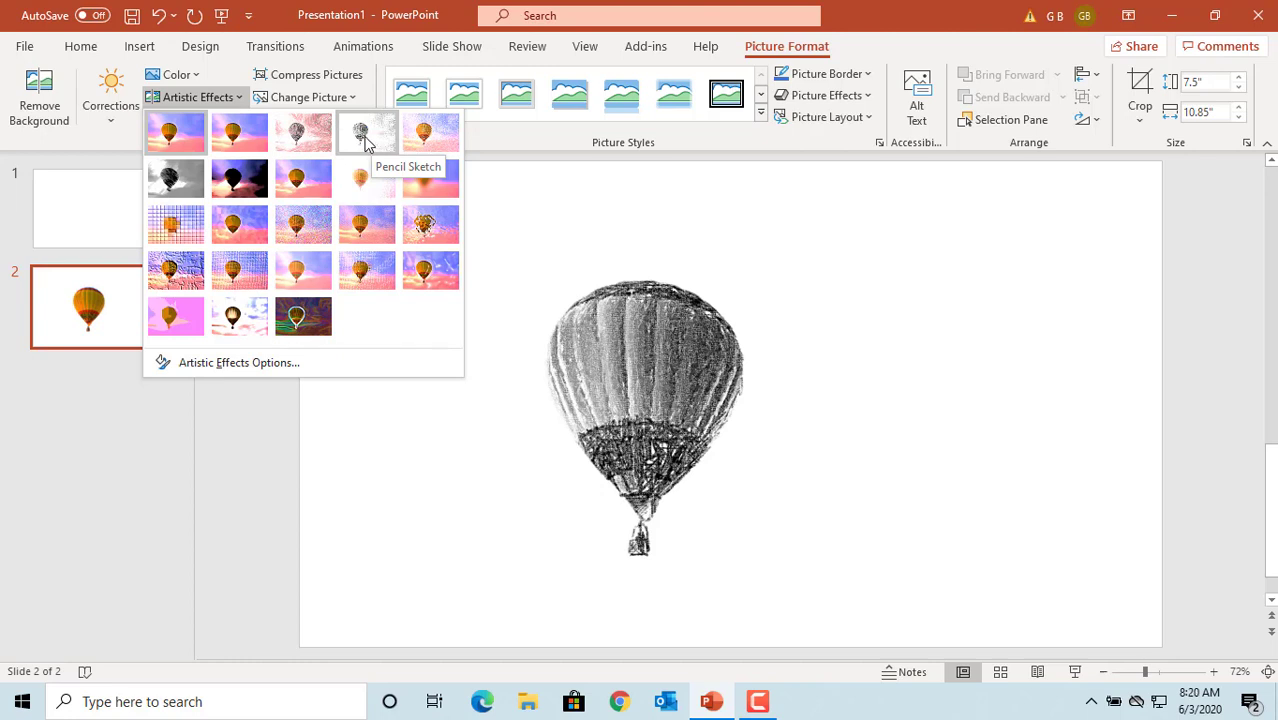
click(176, 132)
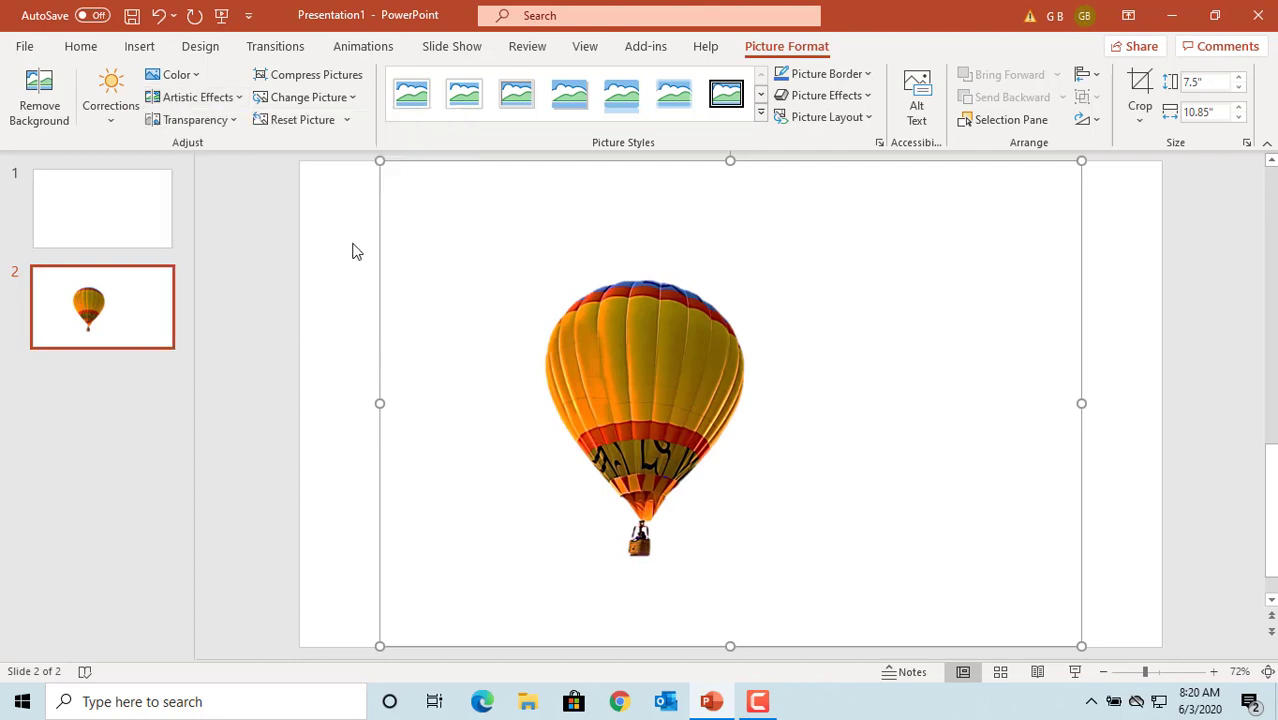
mouse_move(640, 164)
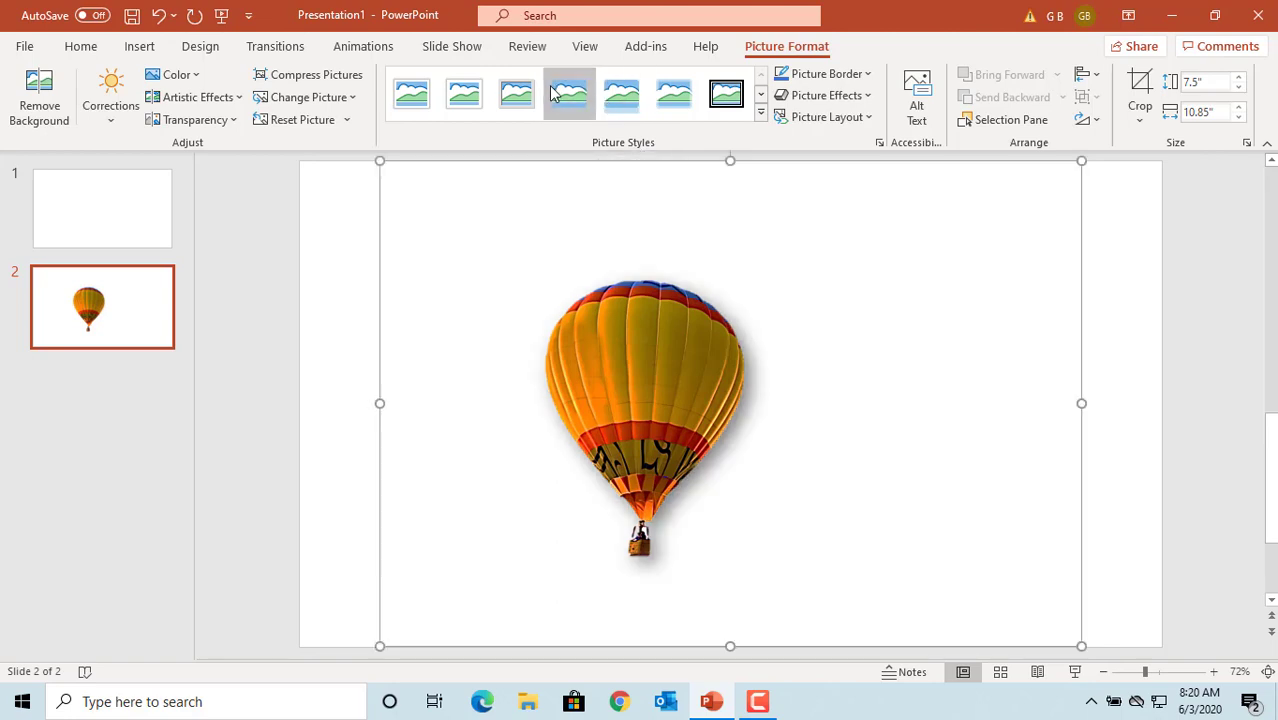
Apply the double-line frame picture style with a blue border to the balloon.
click(724, 94)
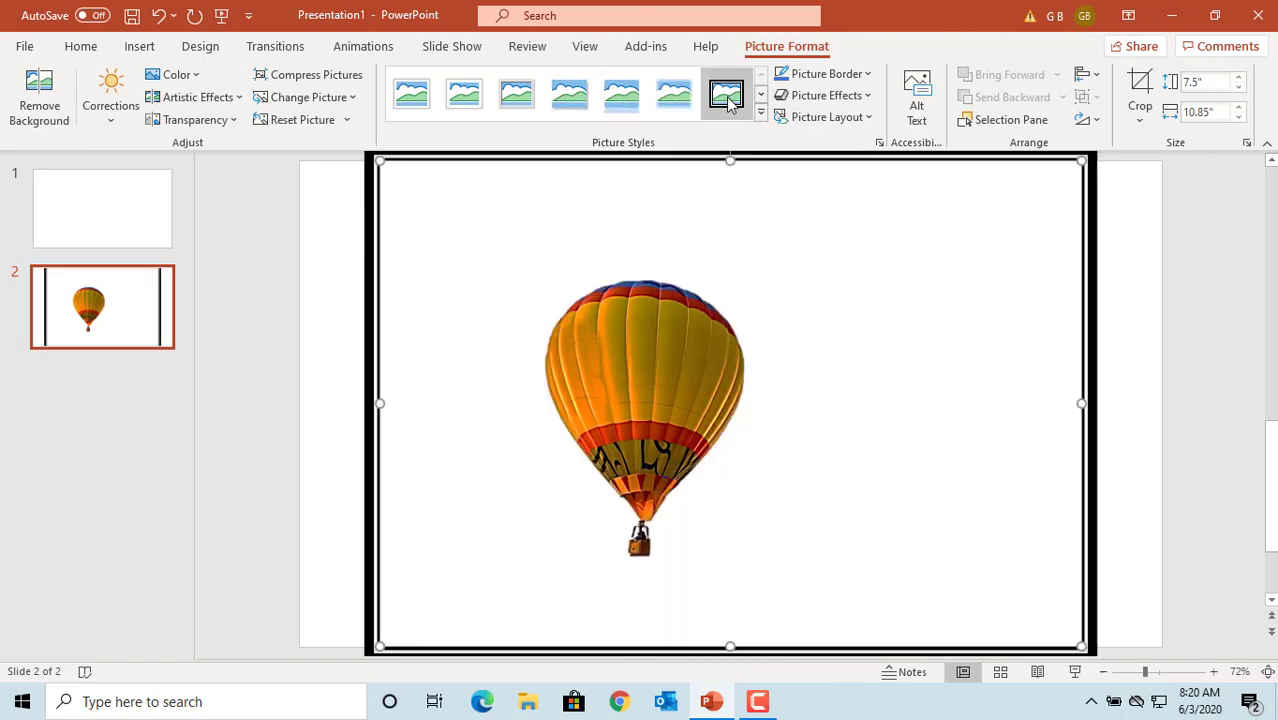
click(726, 94)
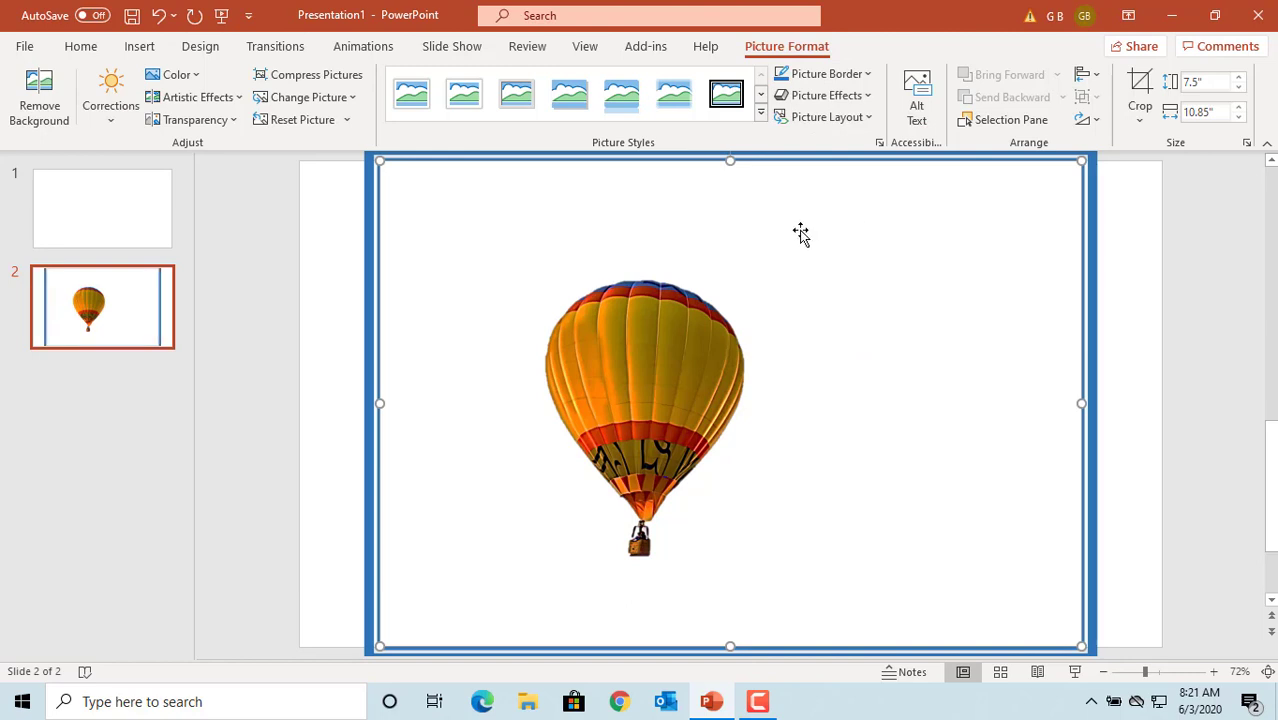
mouse_move(810, 186)
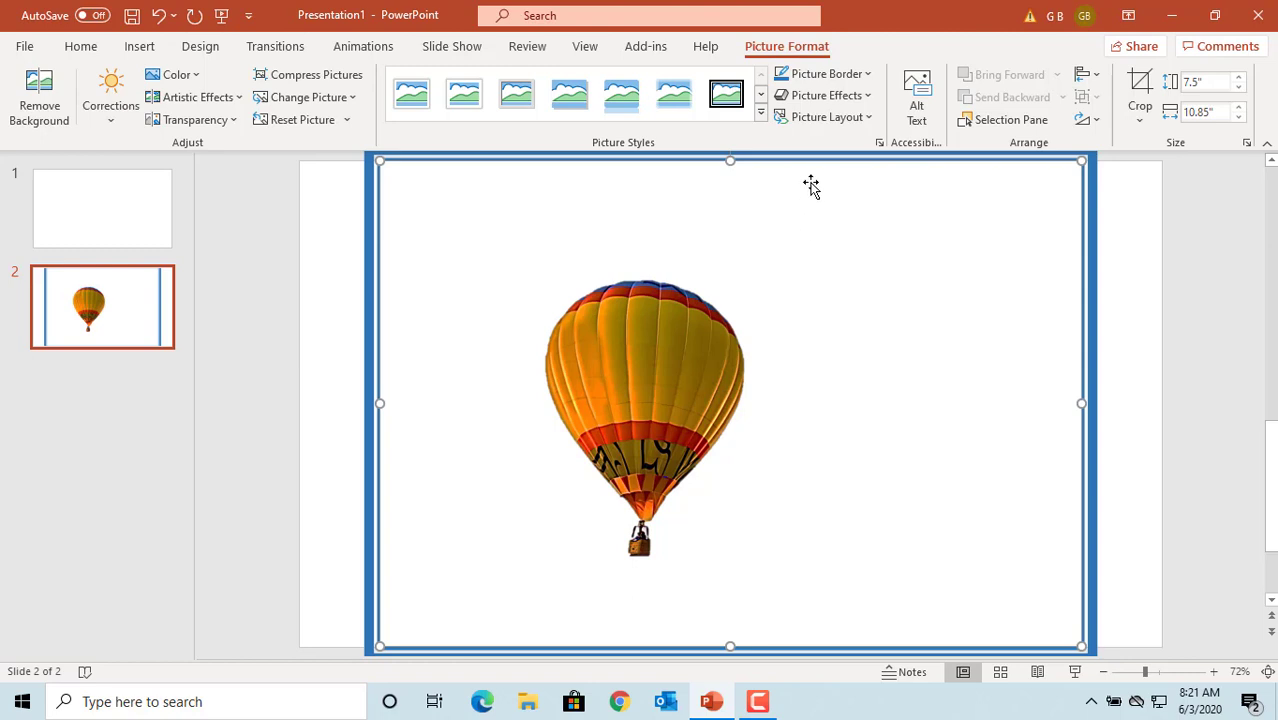
click(826, 96)
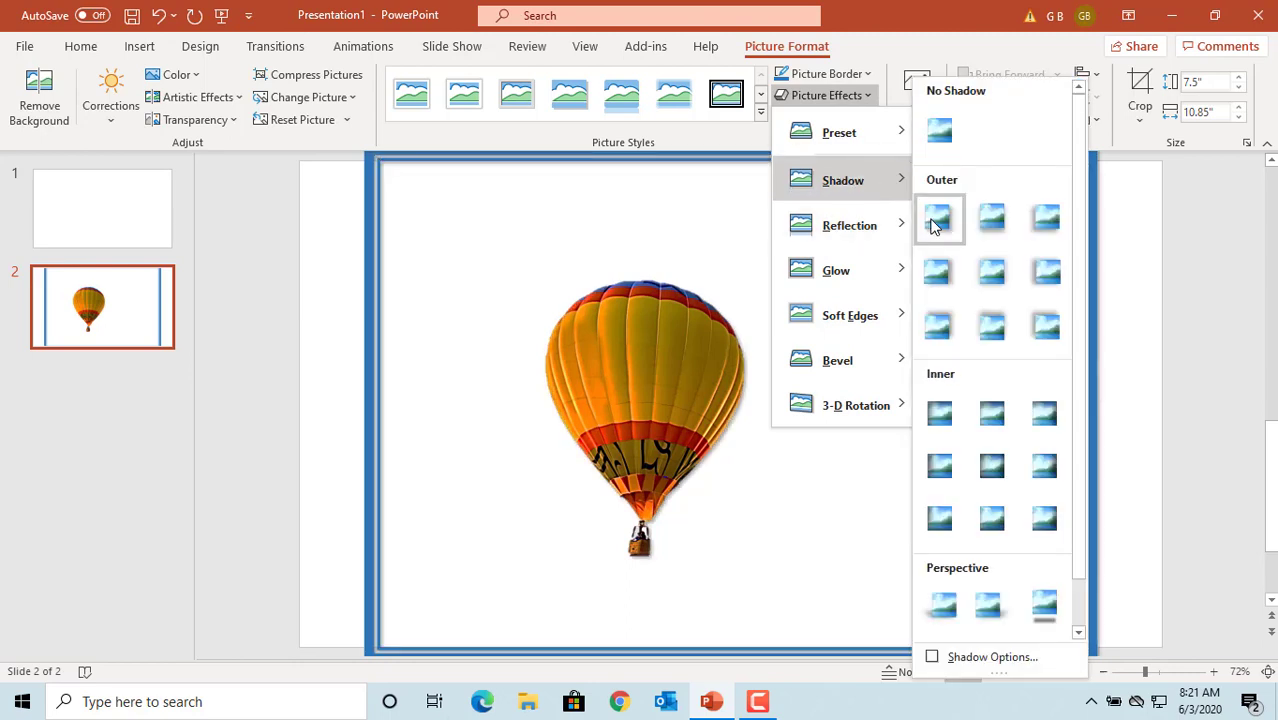
mouse_move(938, 272)
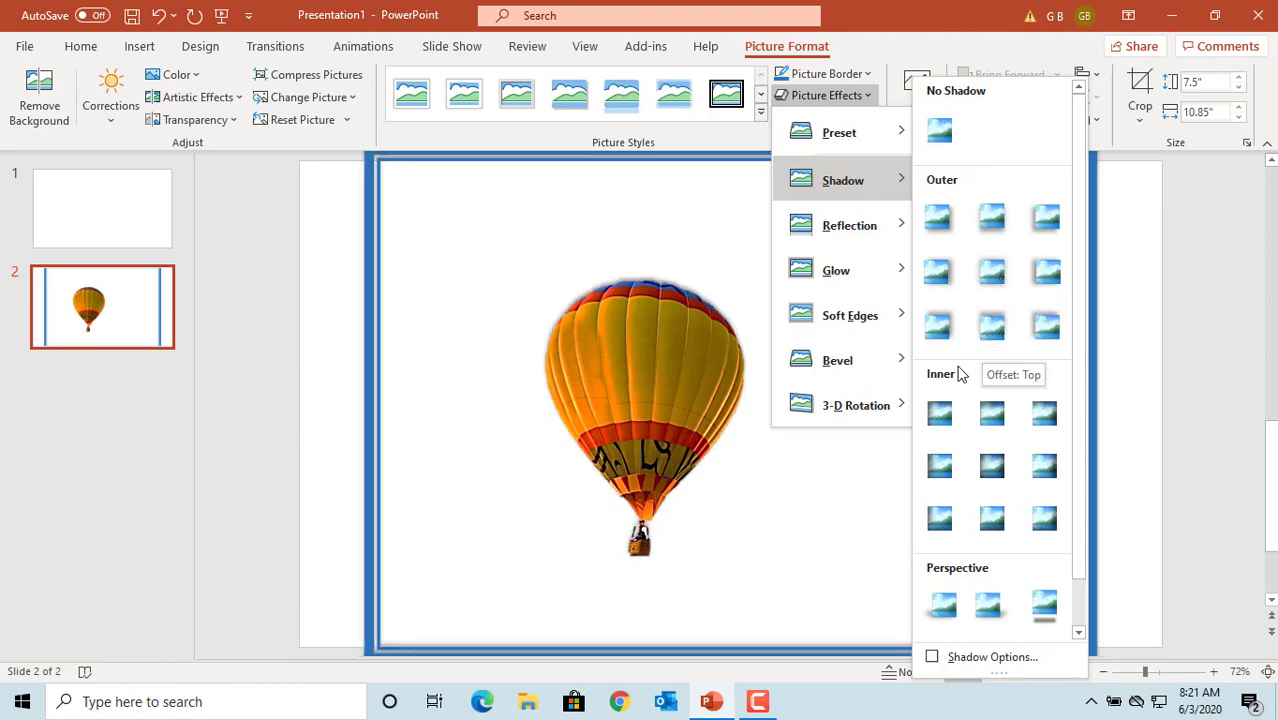
Apply the Glow: 11 point, Orange Accent color 2 effect around the balloon.
click(848, 224)
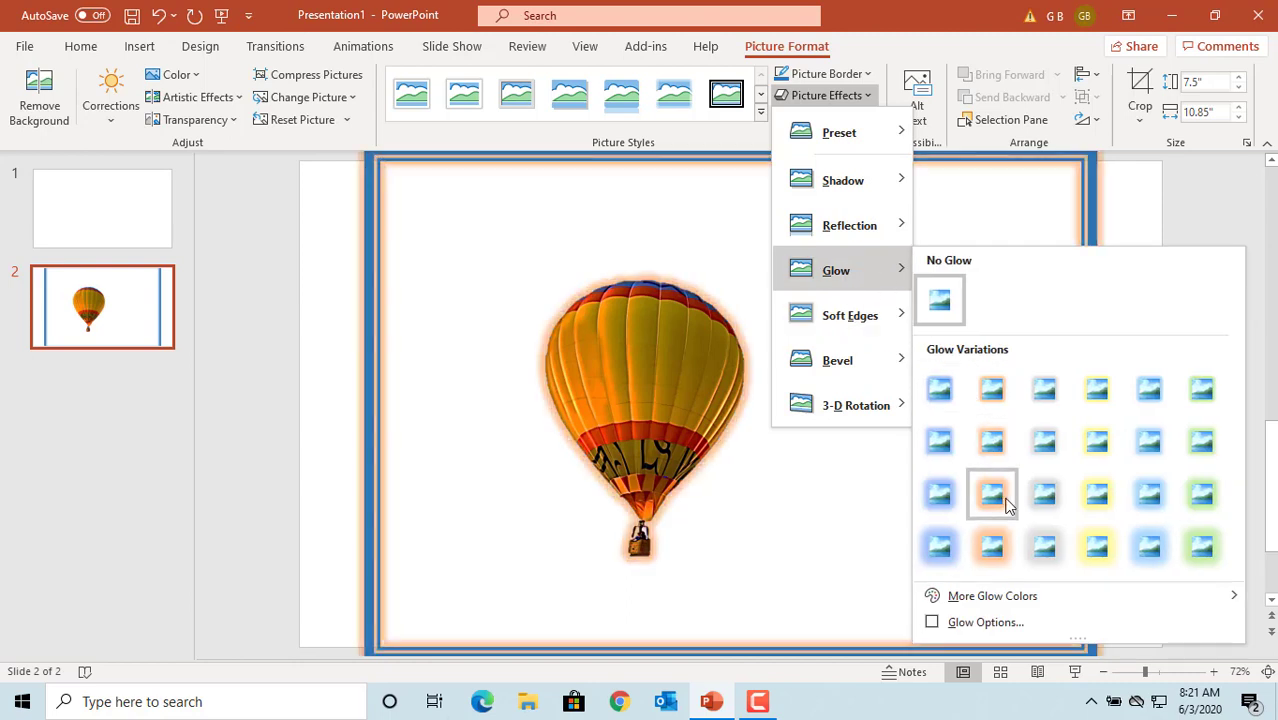
mouse_move(992, 494)
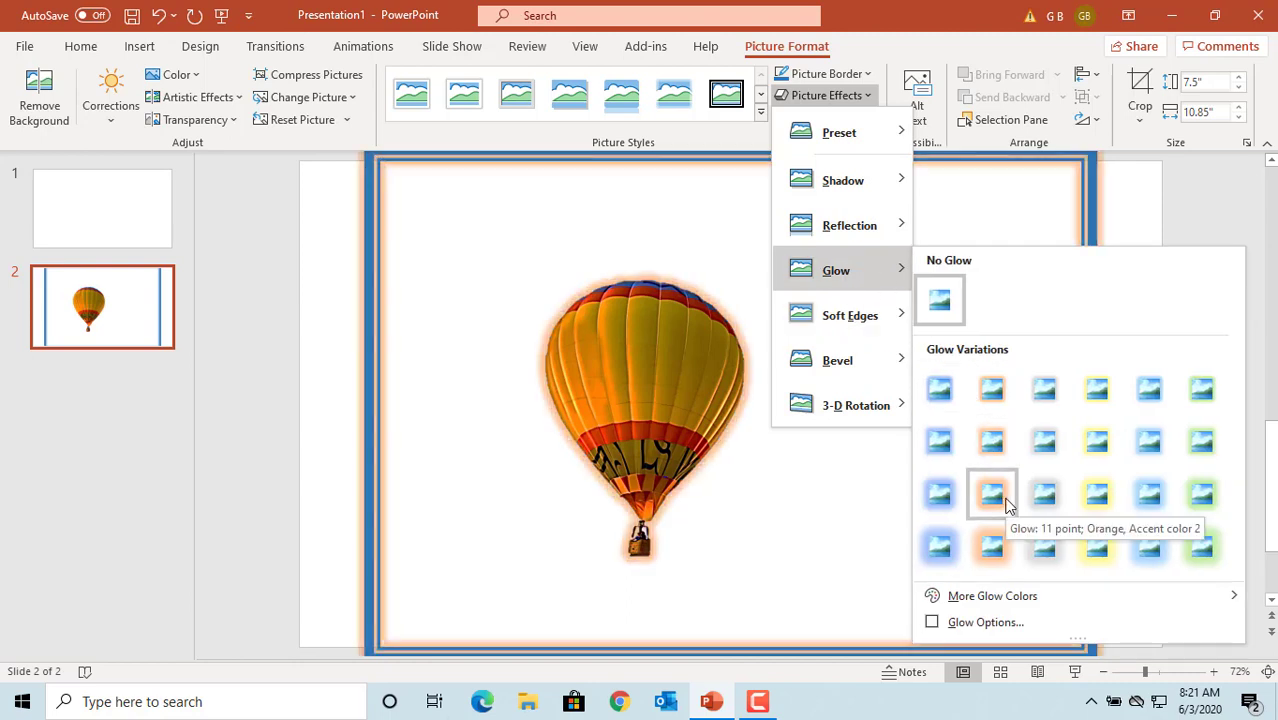
click(992, 492)
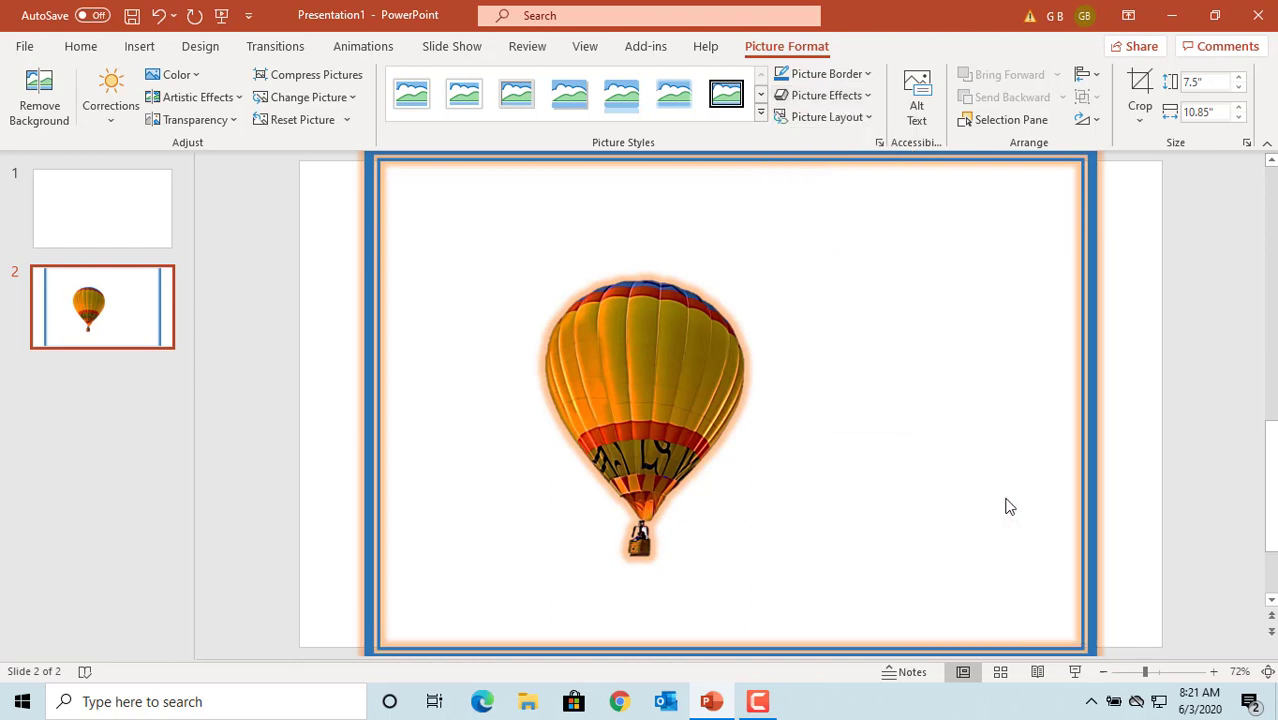
click(876, 352)
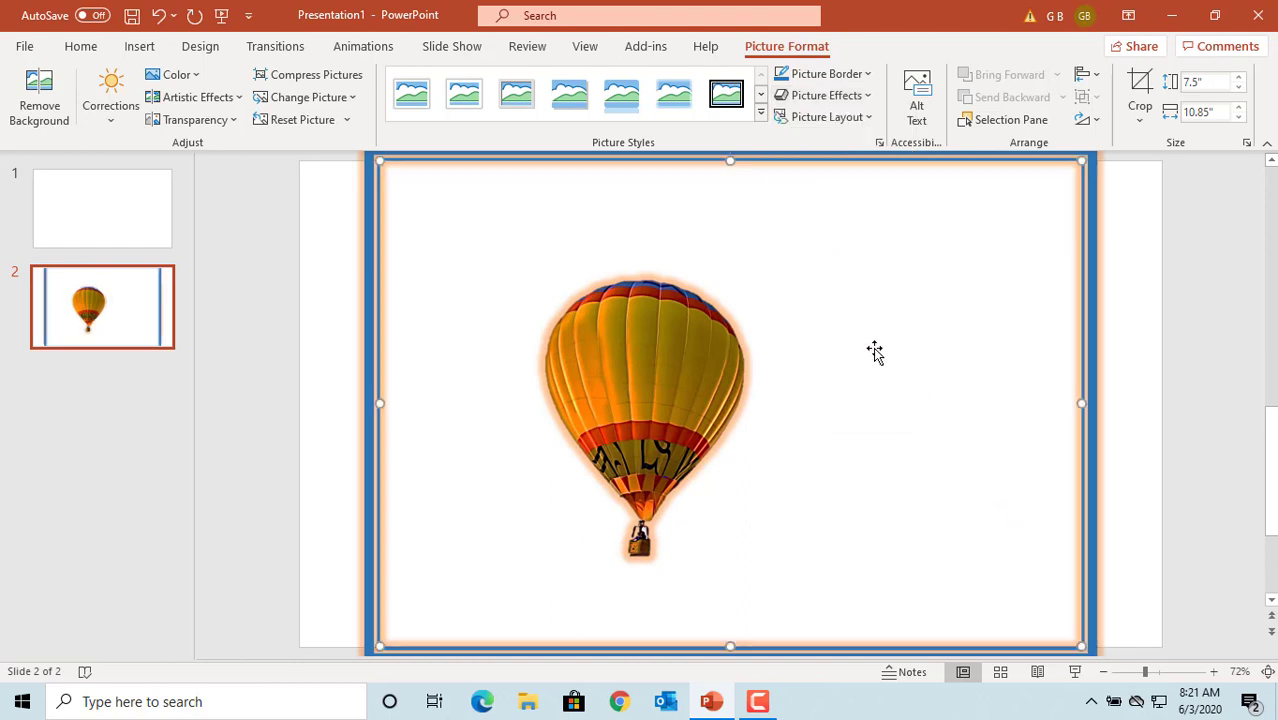